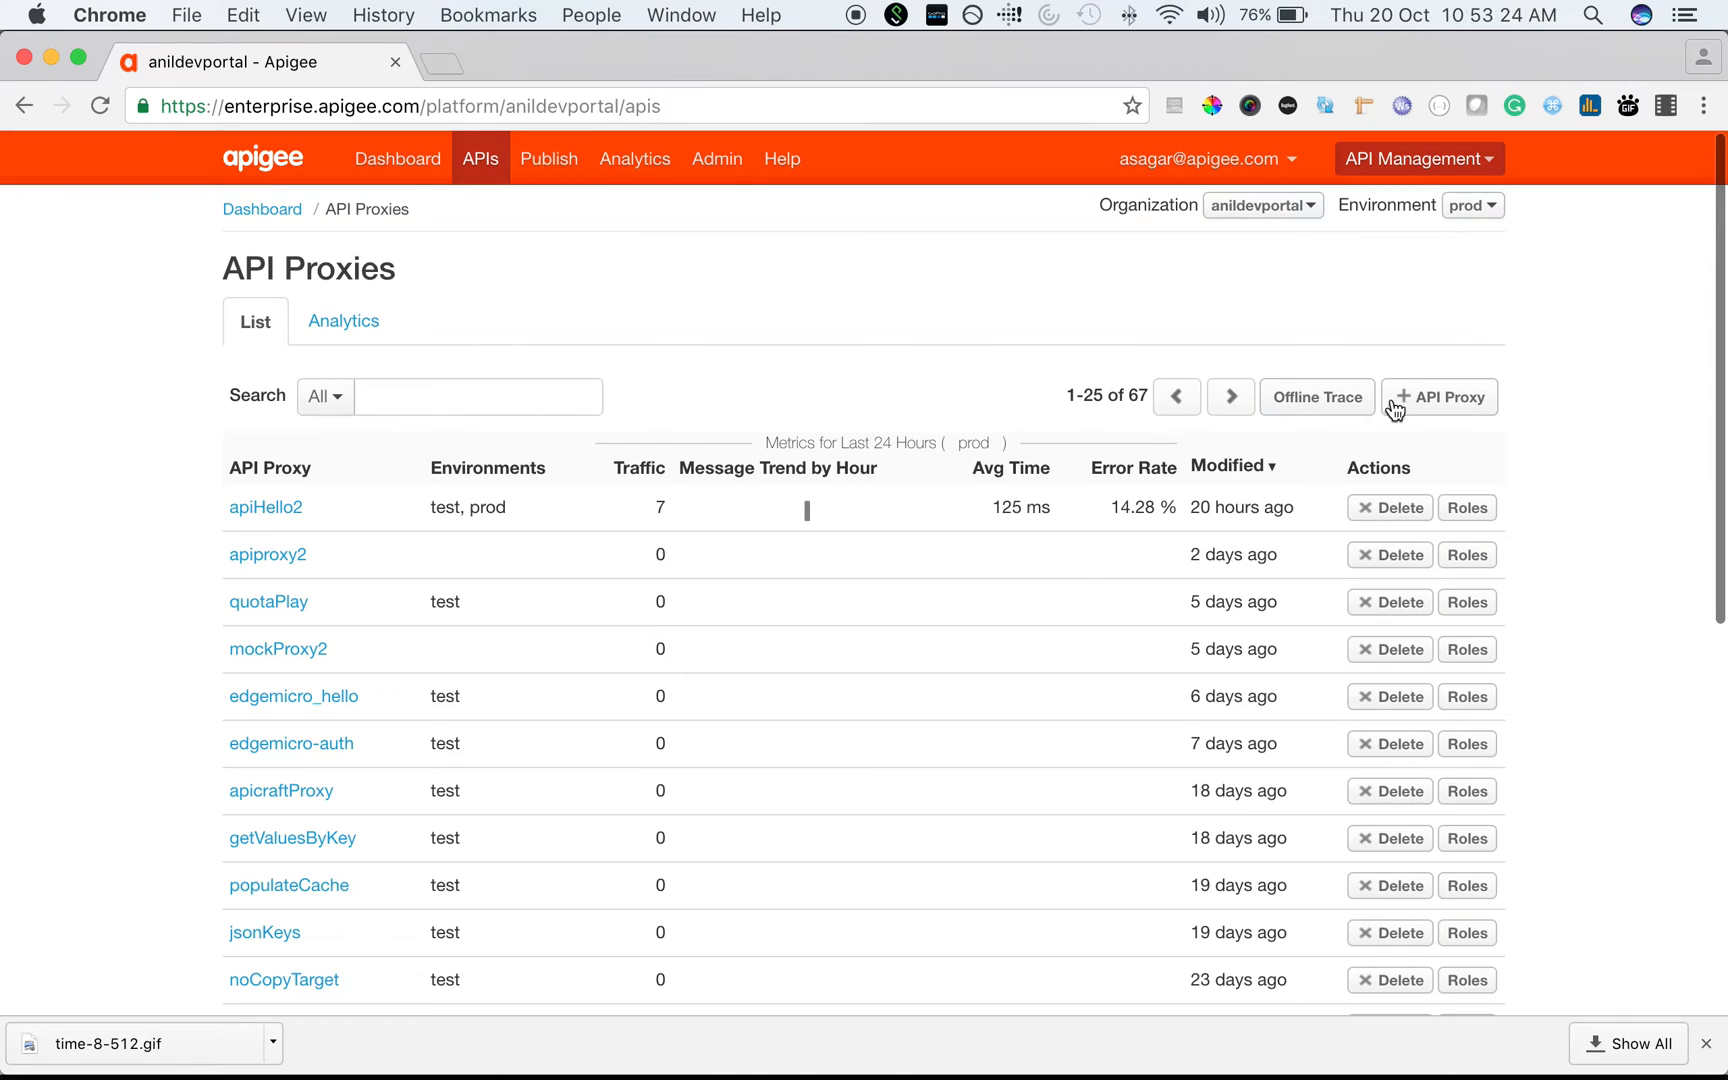
Step: Create a Node.js App proxy named concurrentDemo with pass-through authorization and all virtual hosts
{"action": "left_click", "coordinate": [1440, 396]}
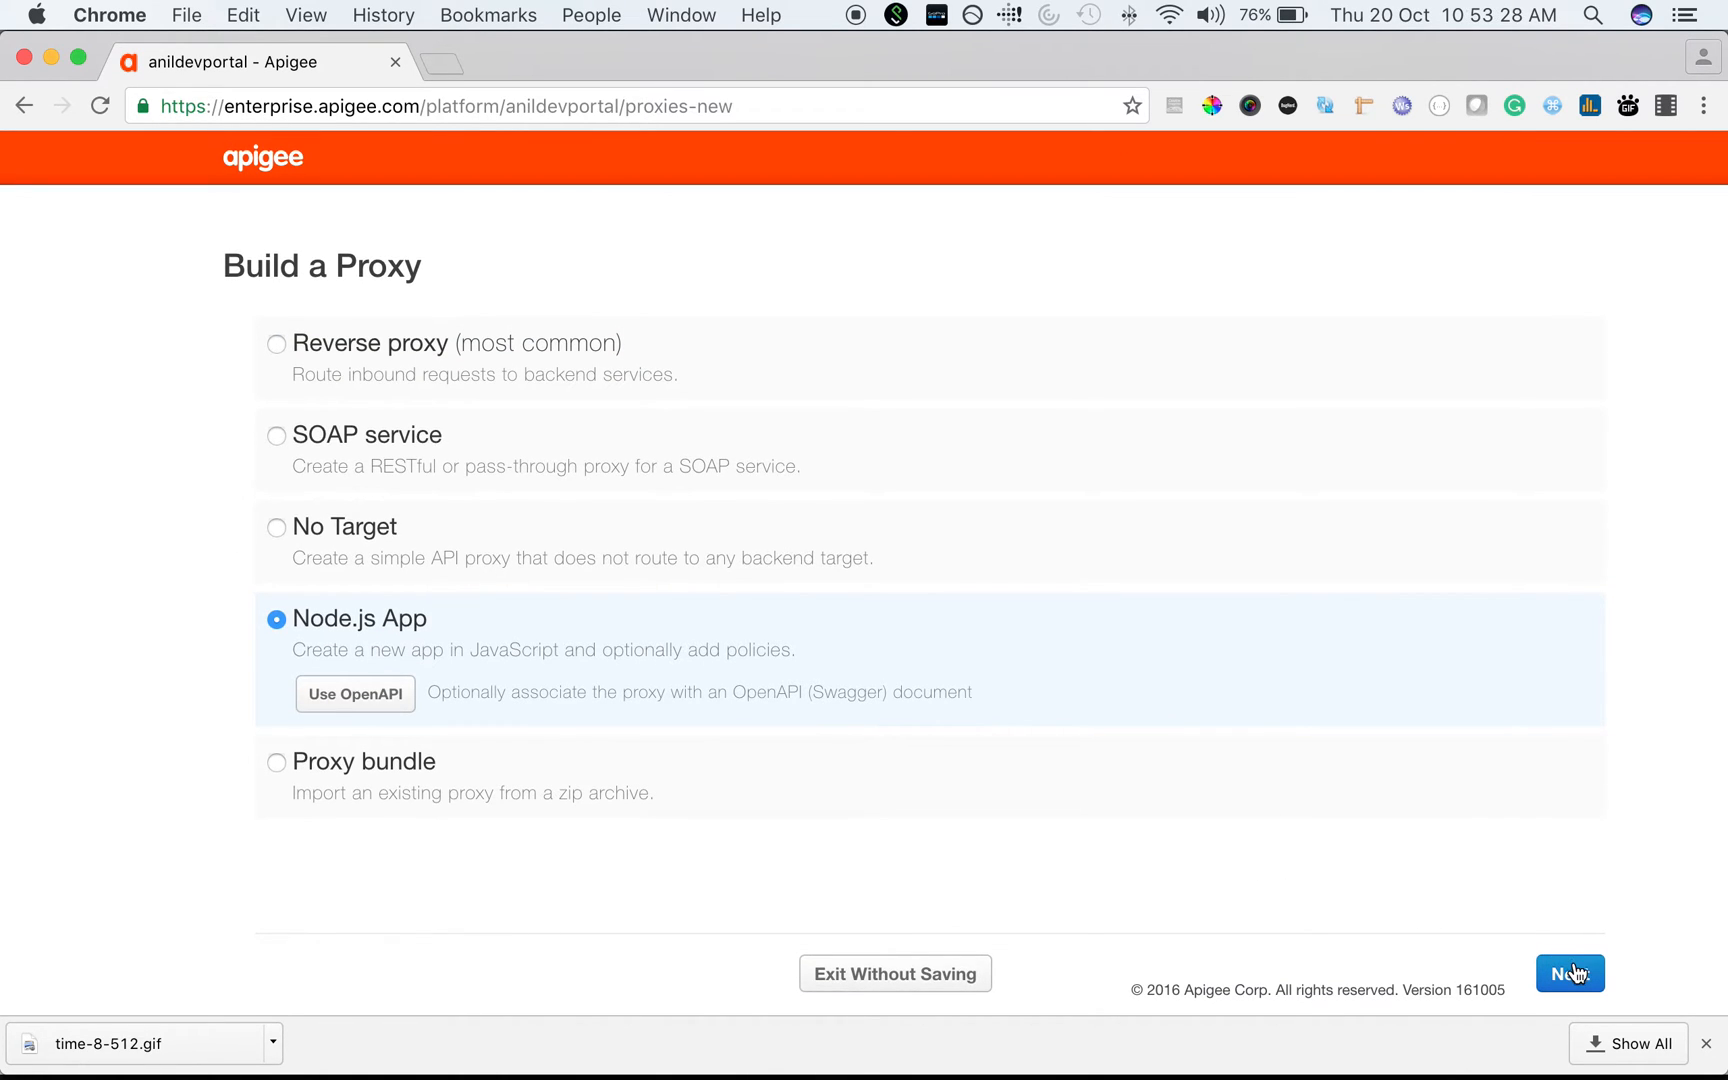
{"action": "left_click", "coordinate": [1570, 974]}
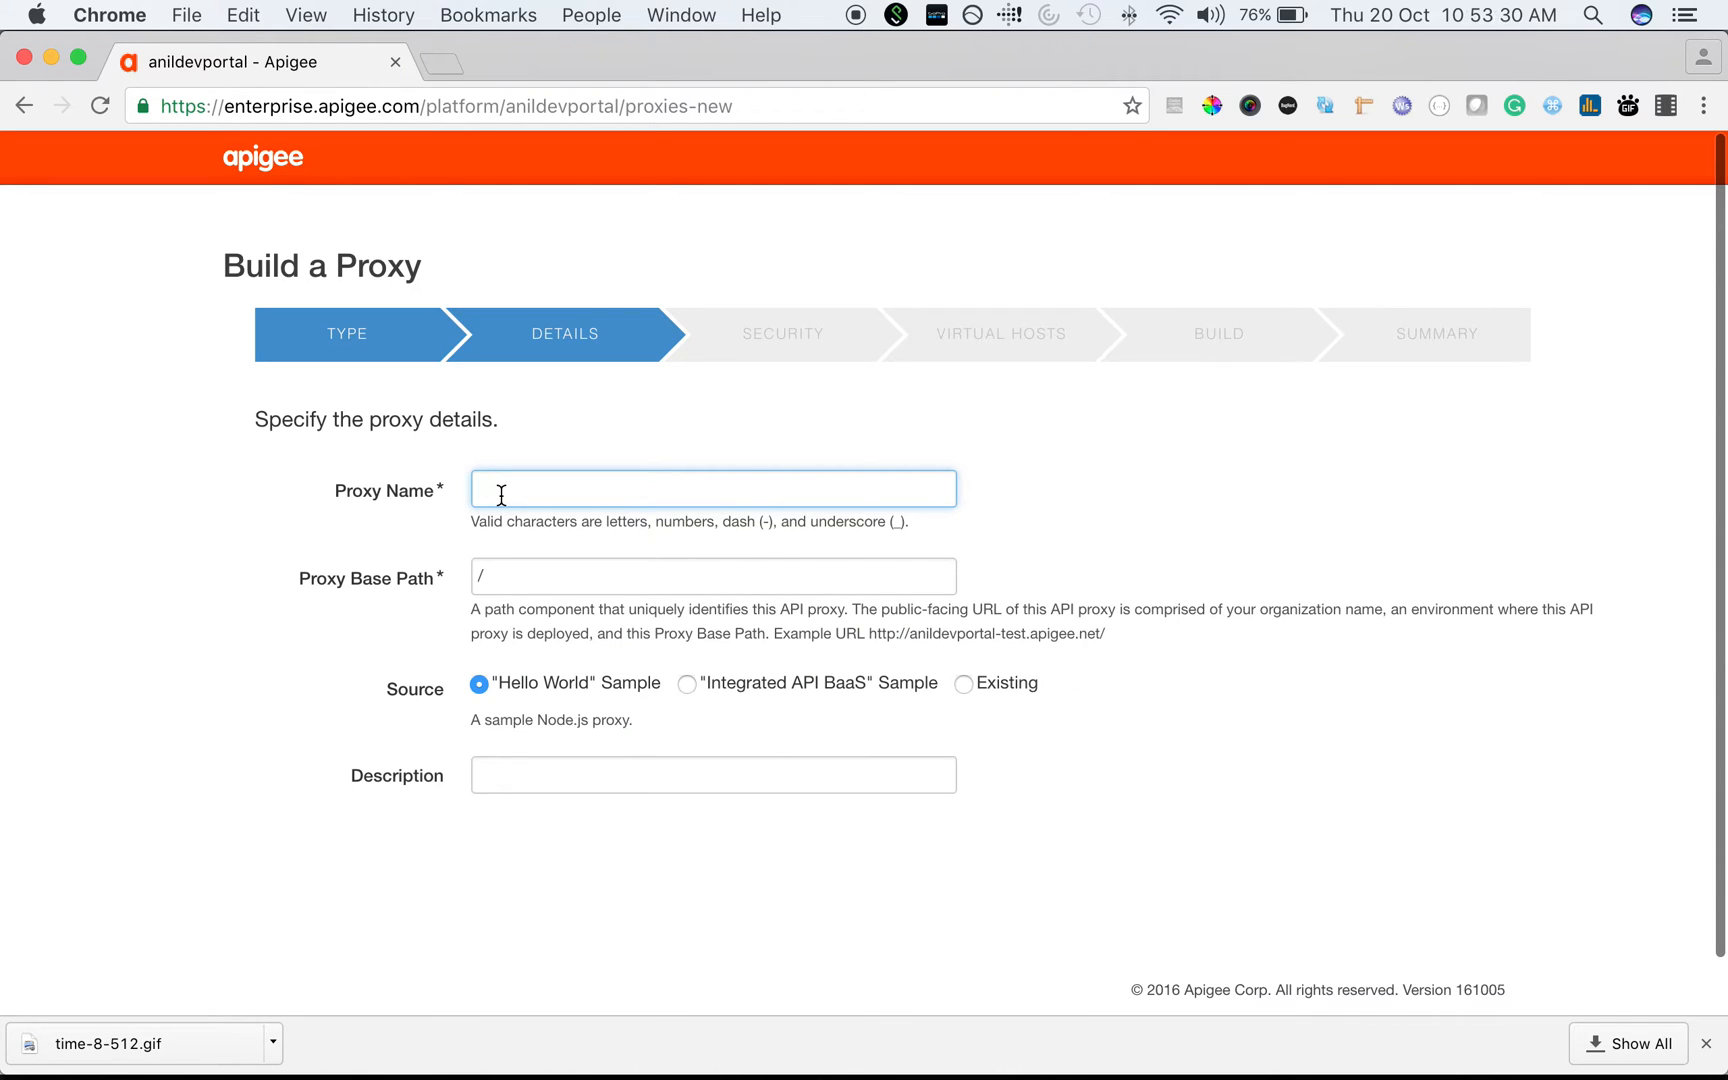
{"action": "type", "text": "concurrentDemo"}
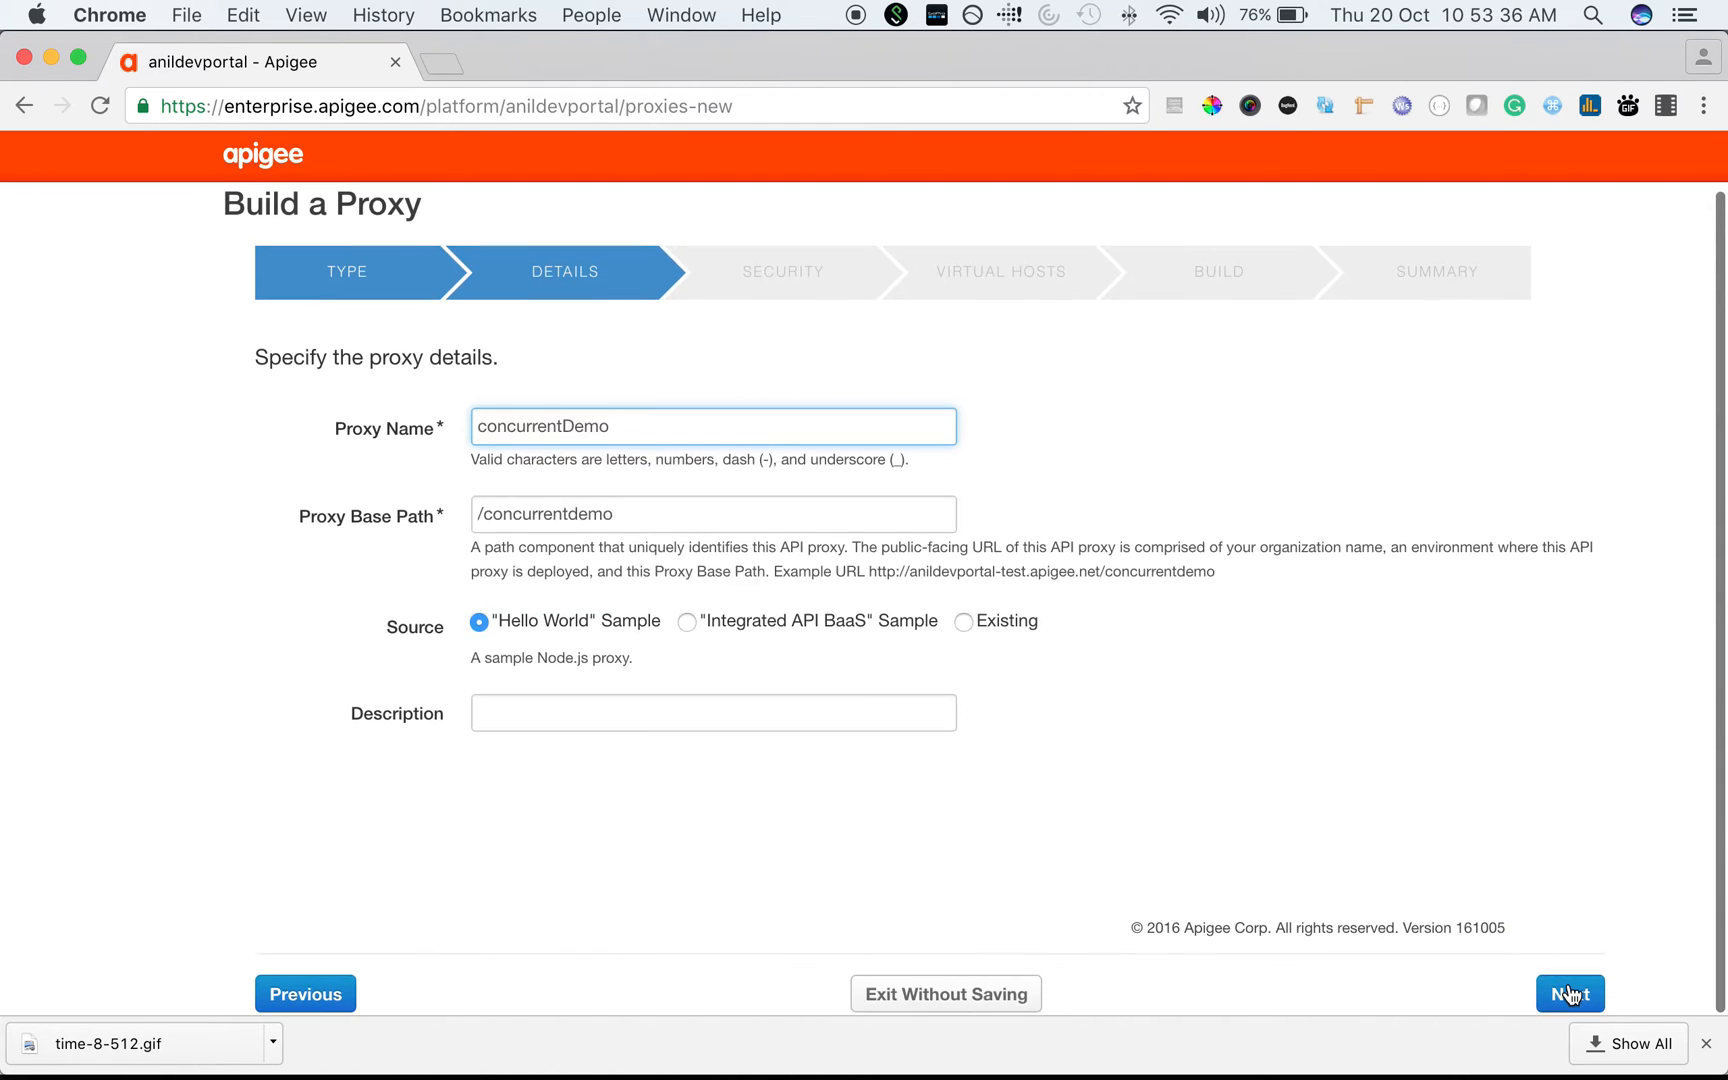
{"action": "left_click", "coordinate": [1570, 994]}
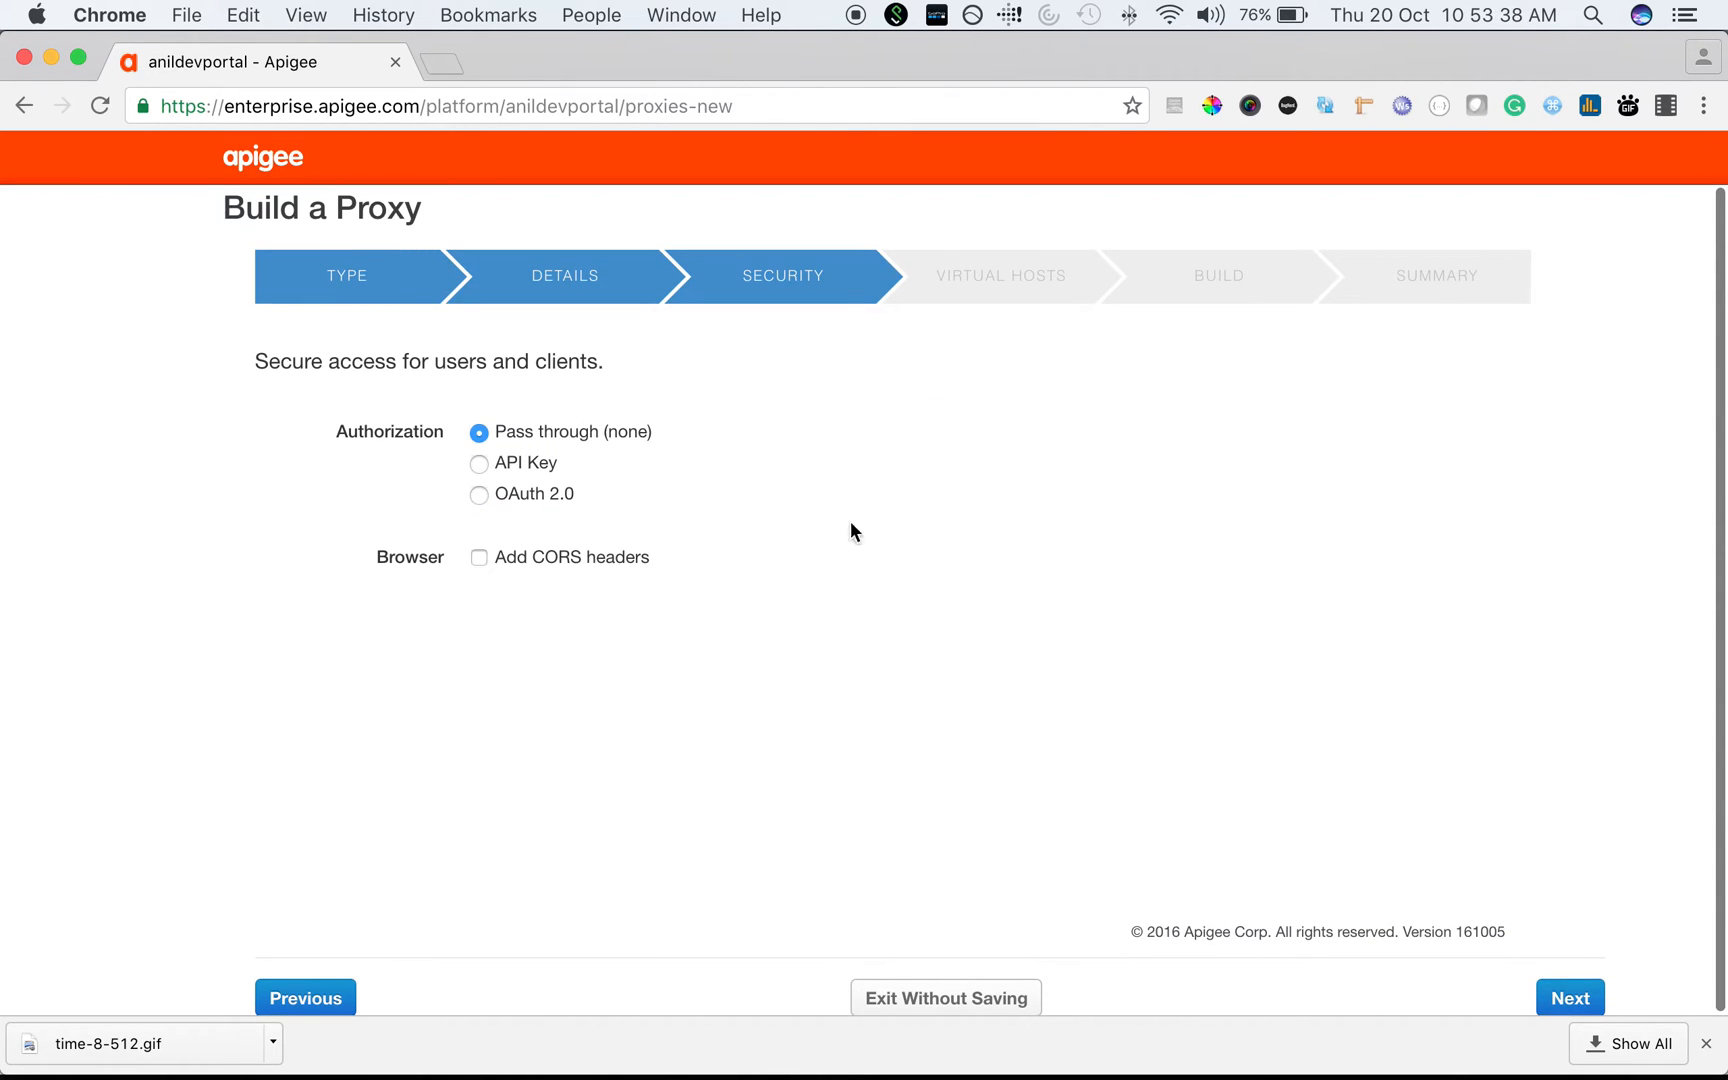
{"action": "left_click", "coordinate": [1570, 996]}
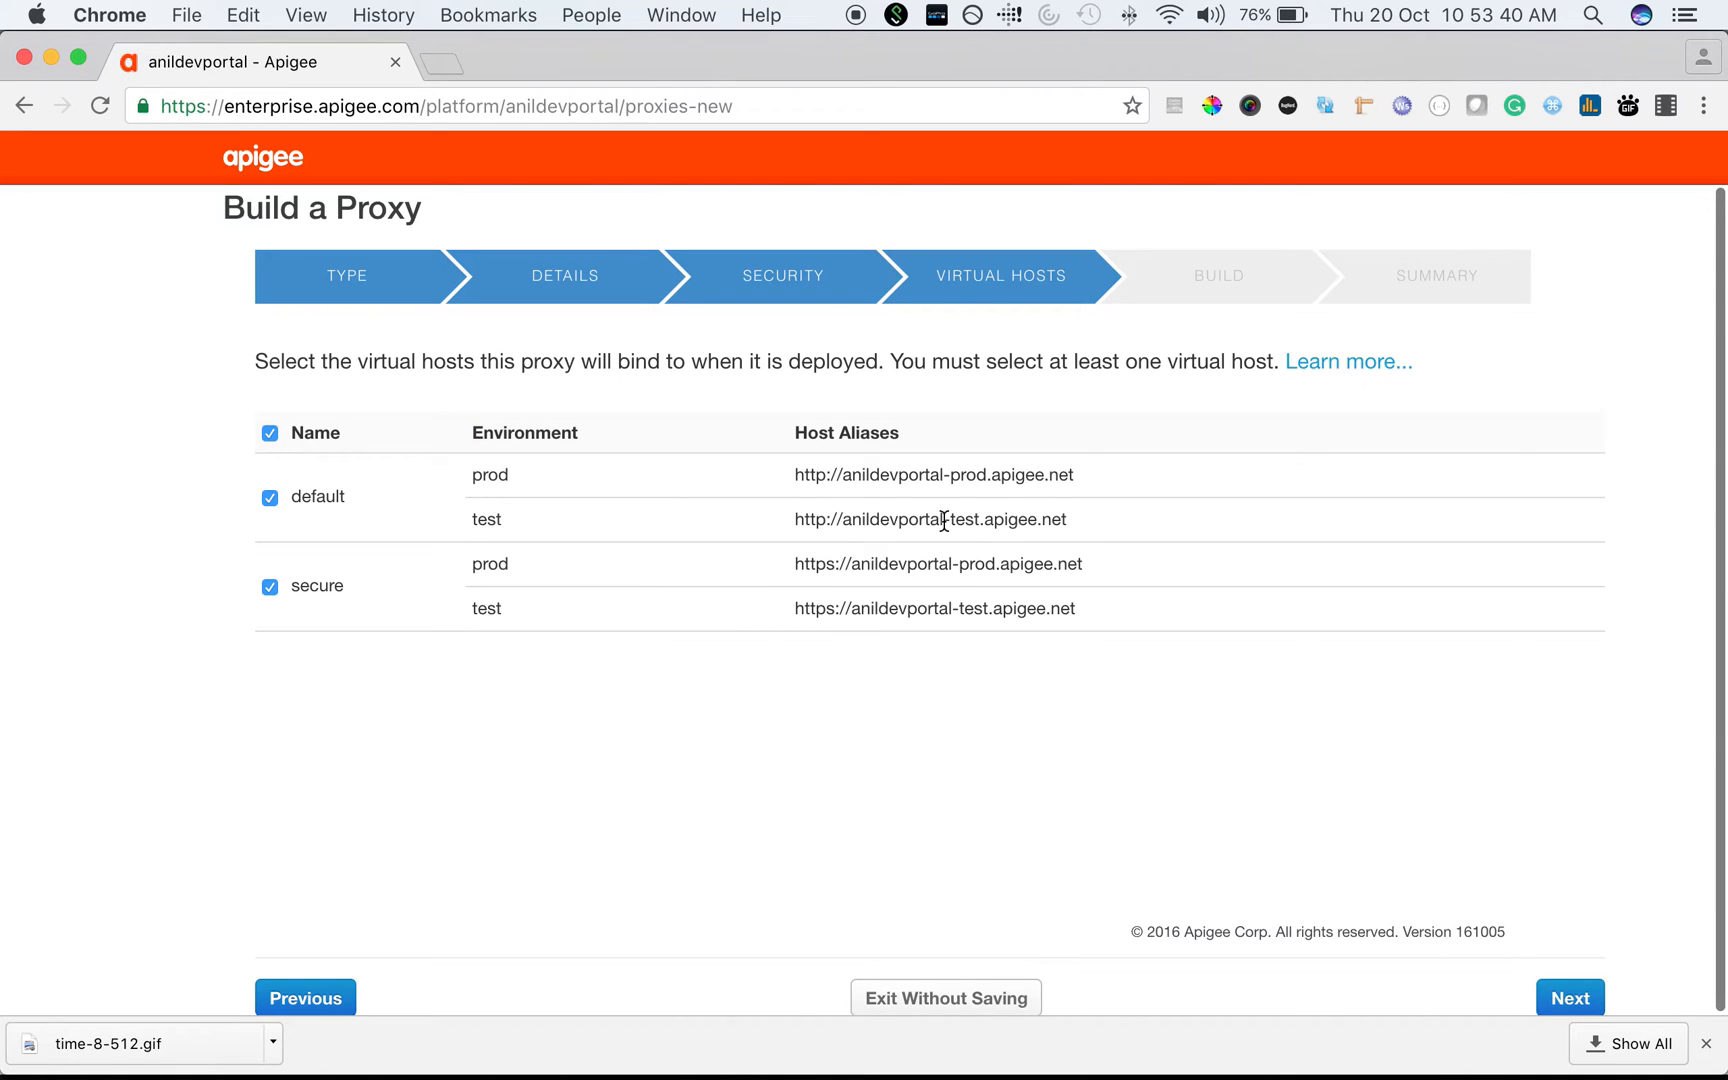
{"action": "left_click", "coordinate": [1570, 996]}
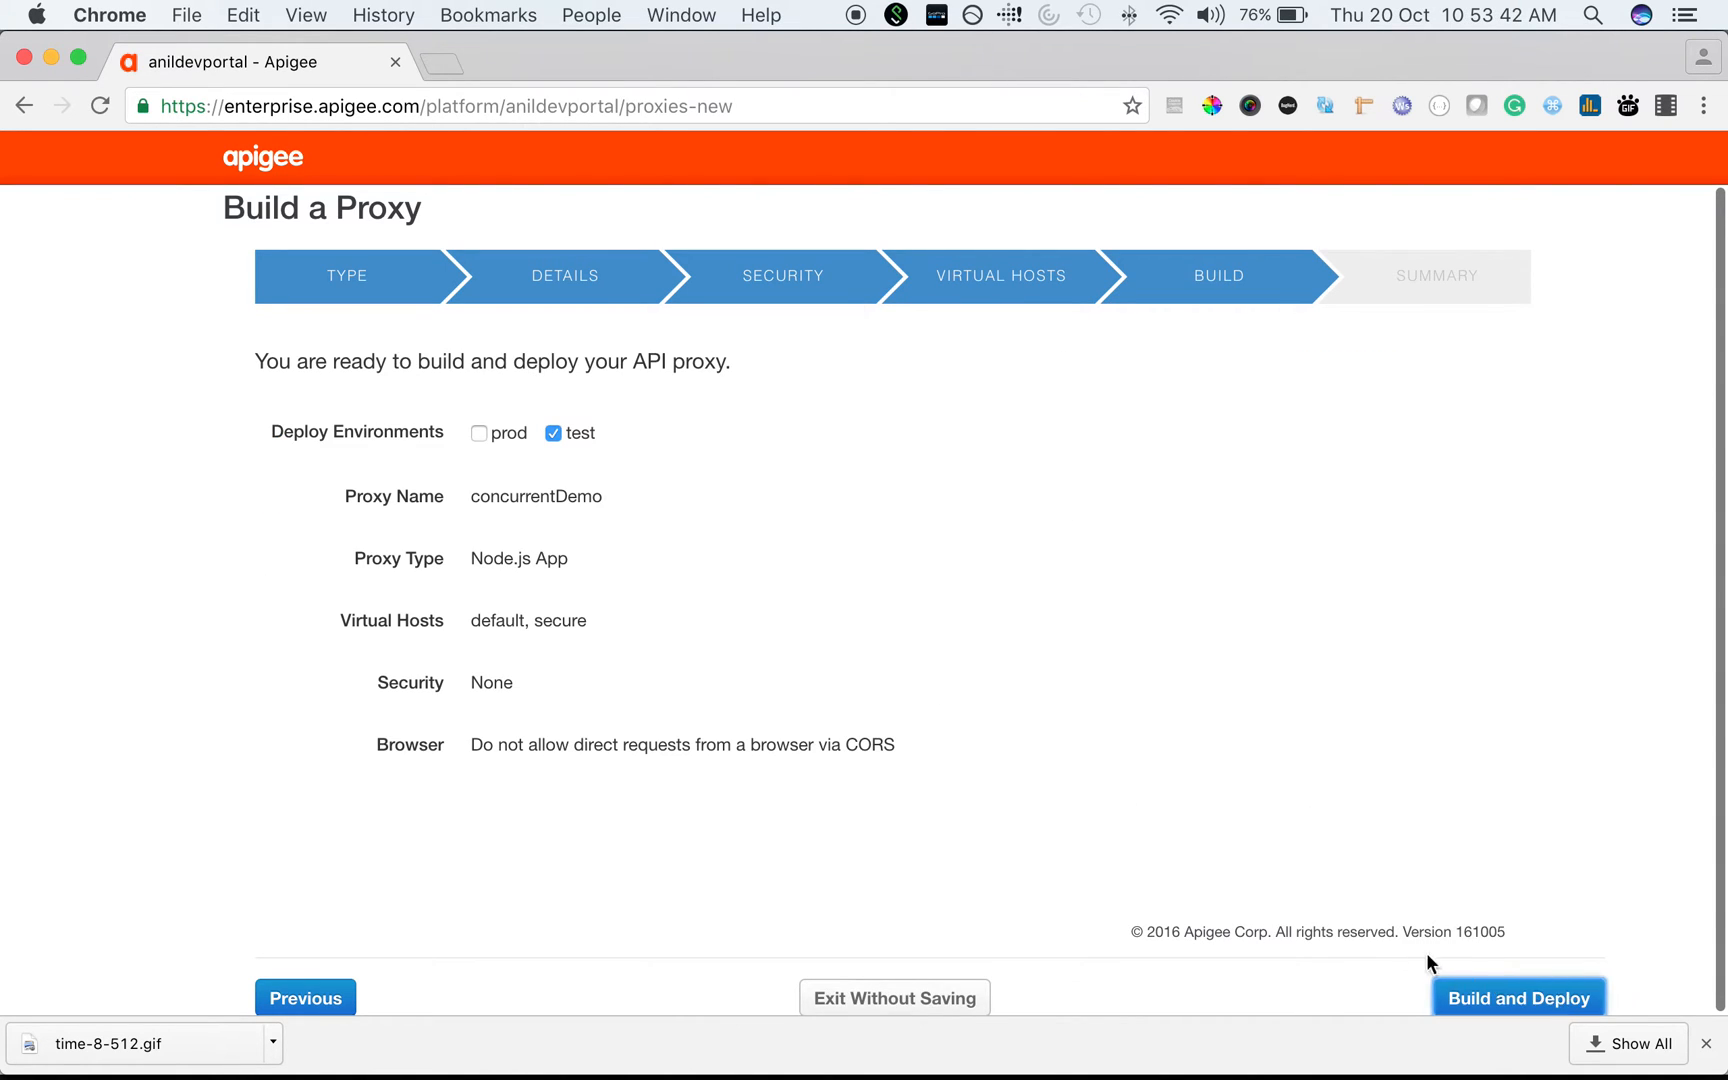
Step: Deploy to test, then delay the hello-world.js response with a 20000 ms setTimeout and save
{"action": "left_click", "coordinate": [1524, 998]}
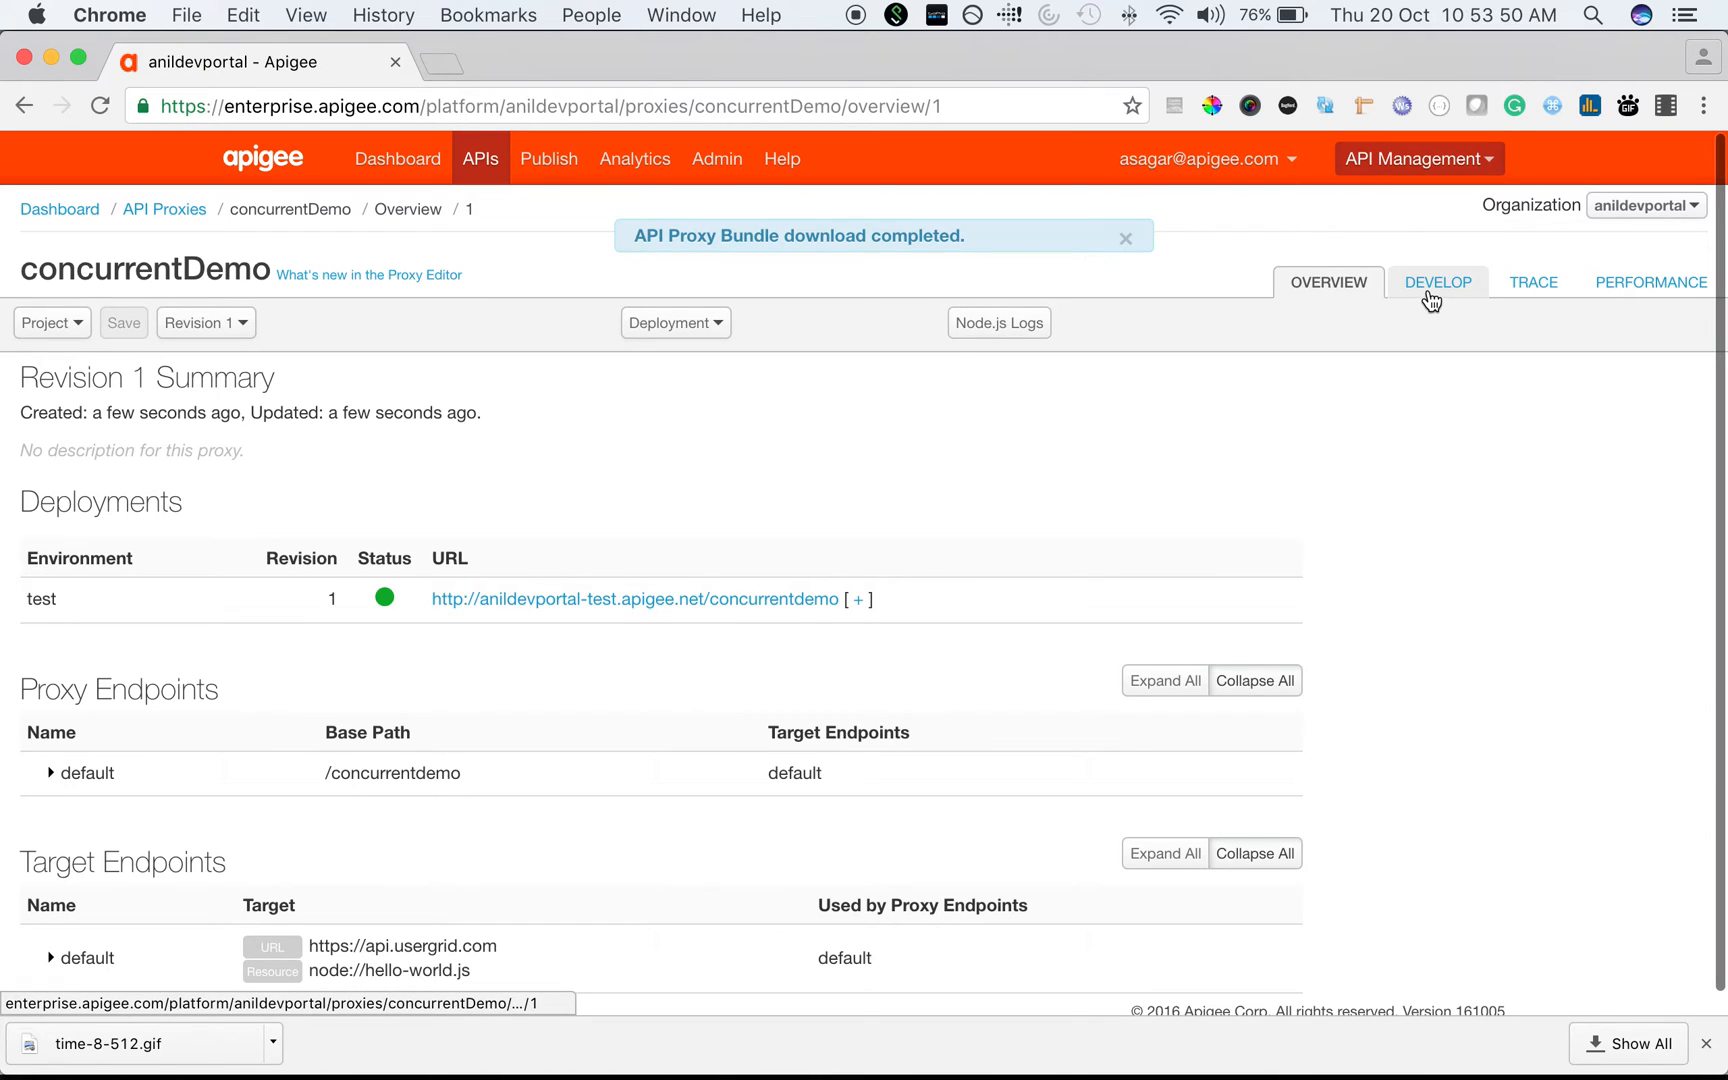
{"action": "mouse_move", "coordinate": [1434, 302]}
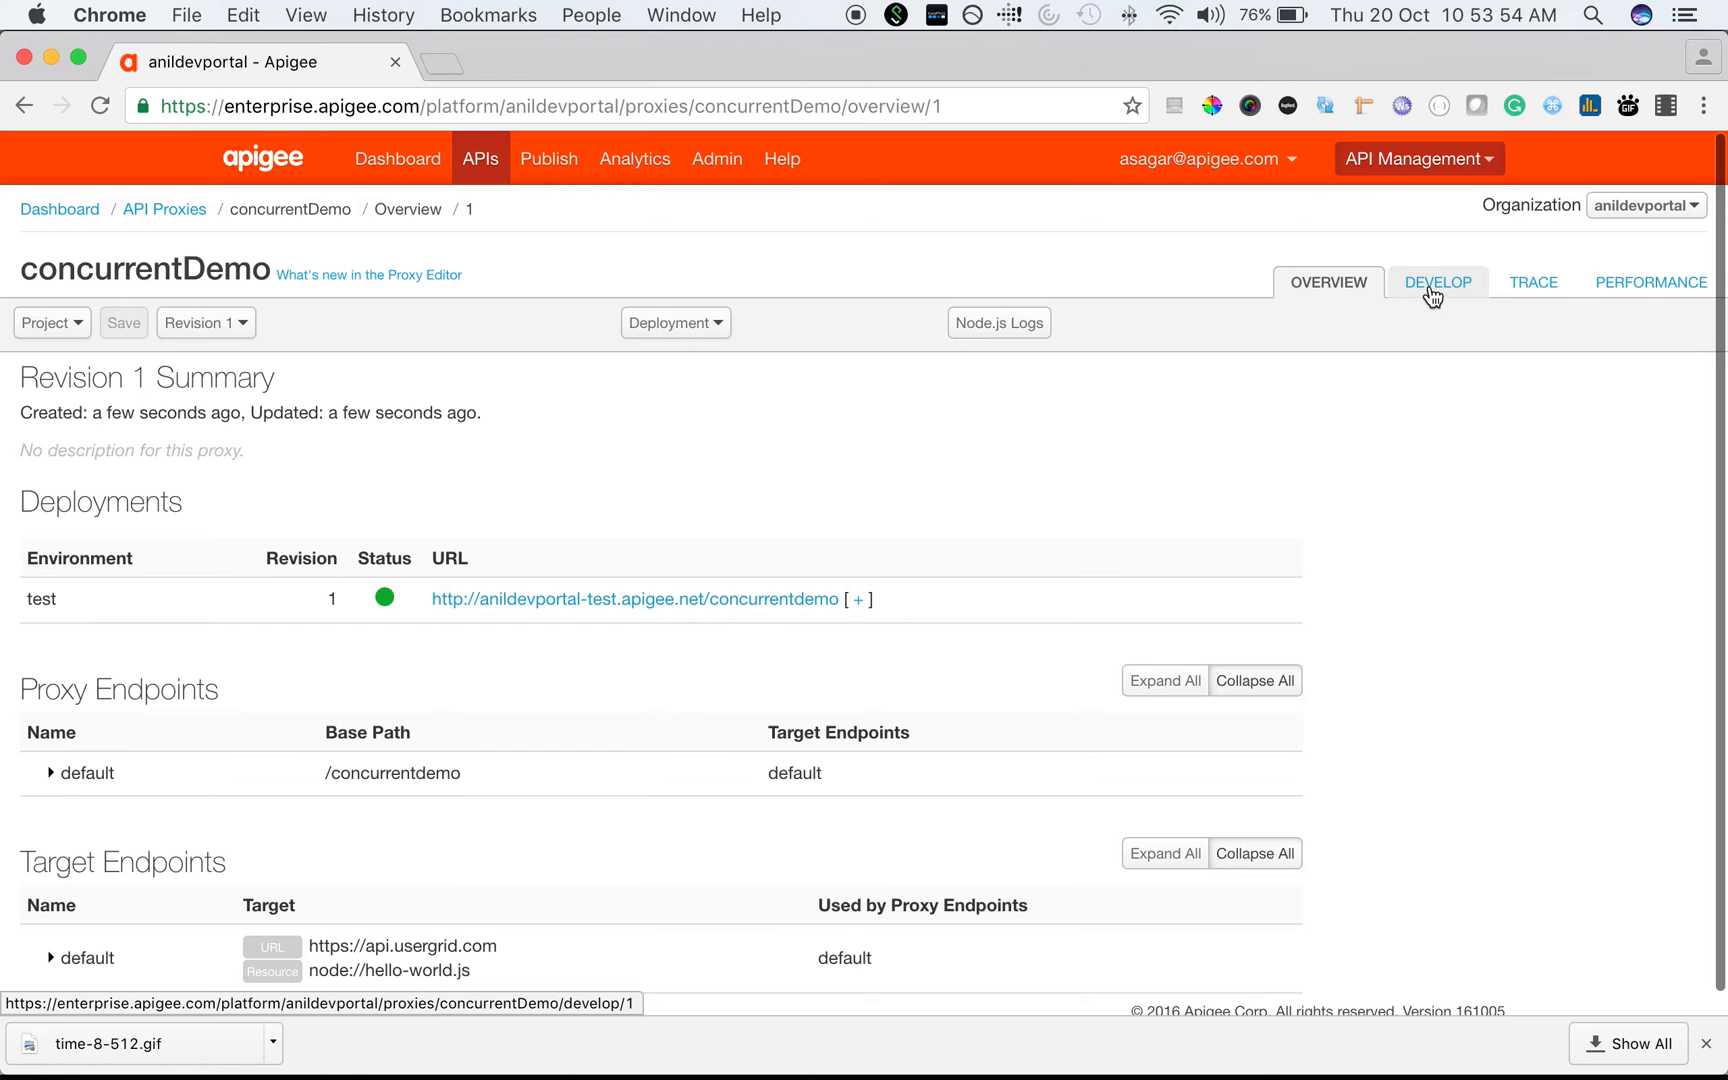
{"action": "left_click", "coordinate": [1438, 282]}
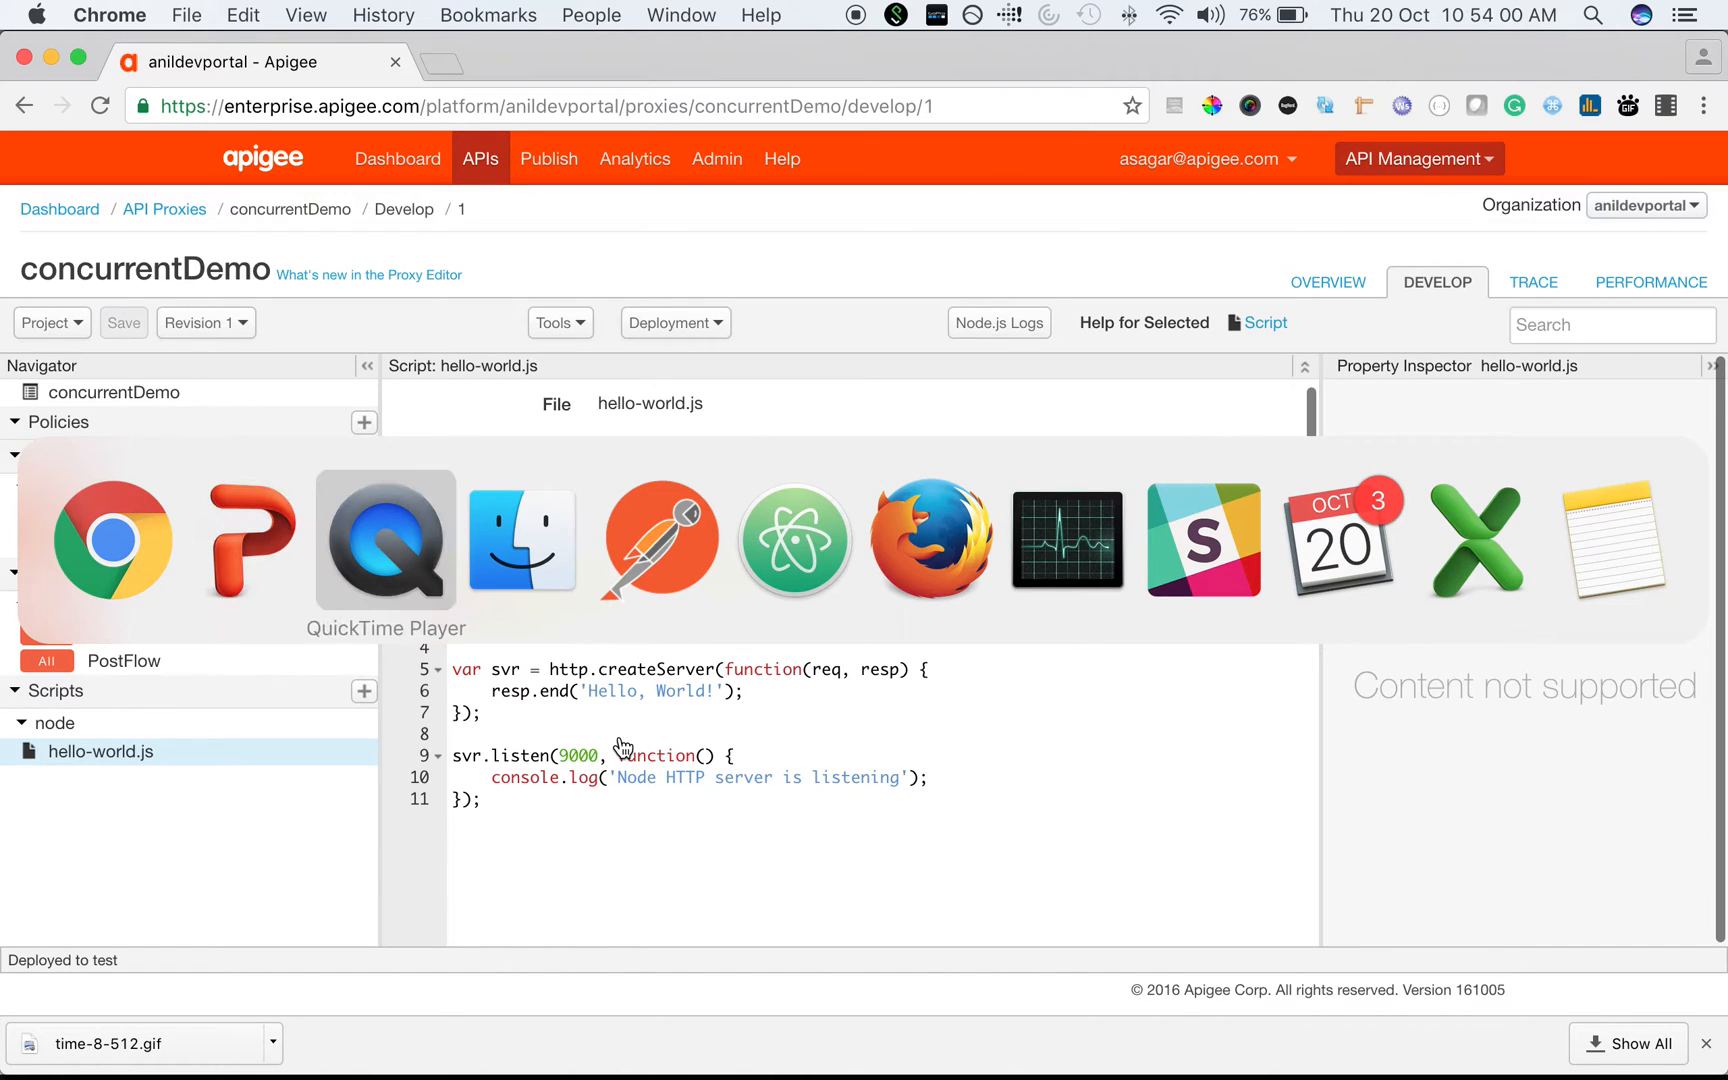
{"action": "left_click", "coordinate": [794, 540]}
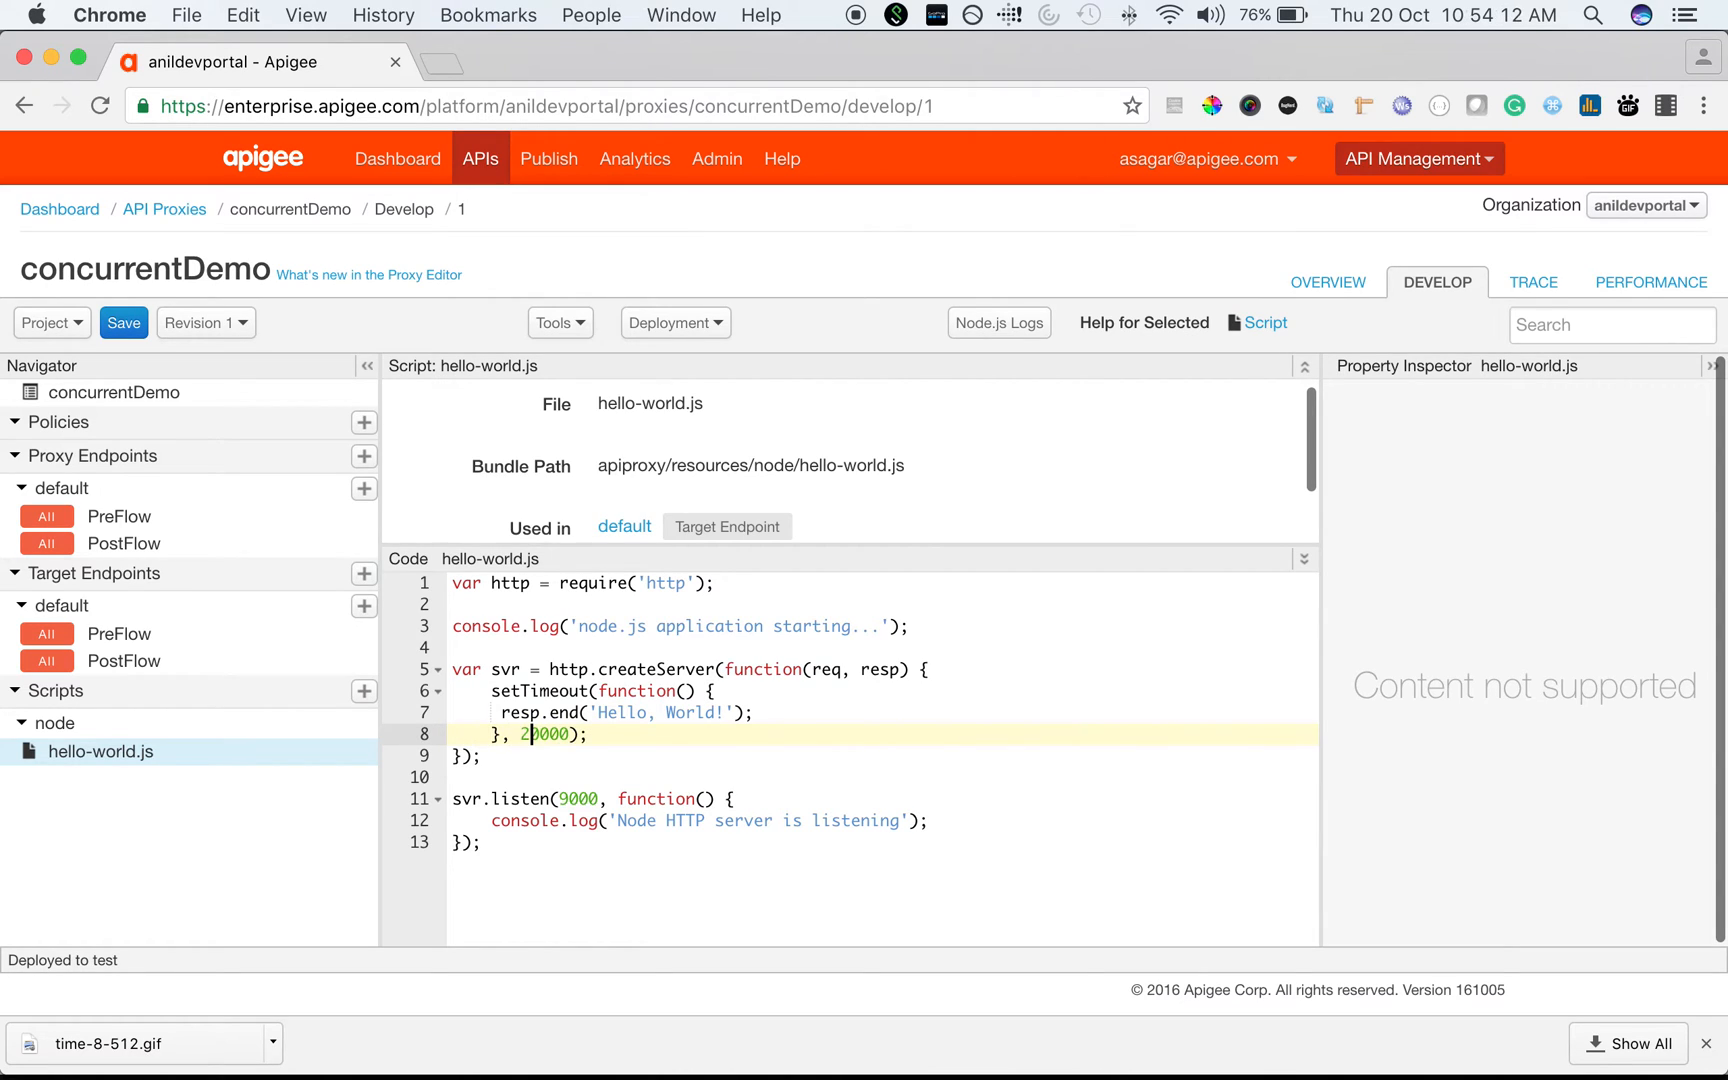
{"action": "left_click", "coordinate": [124, 322]}
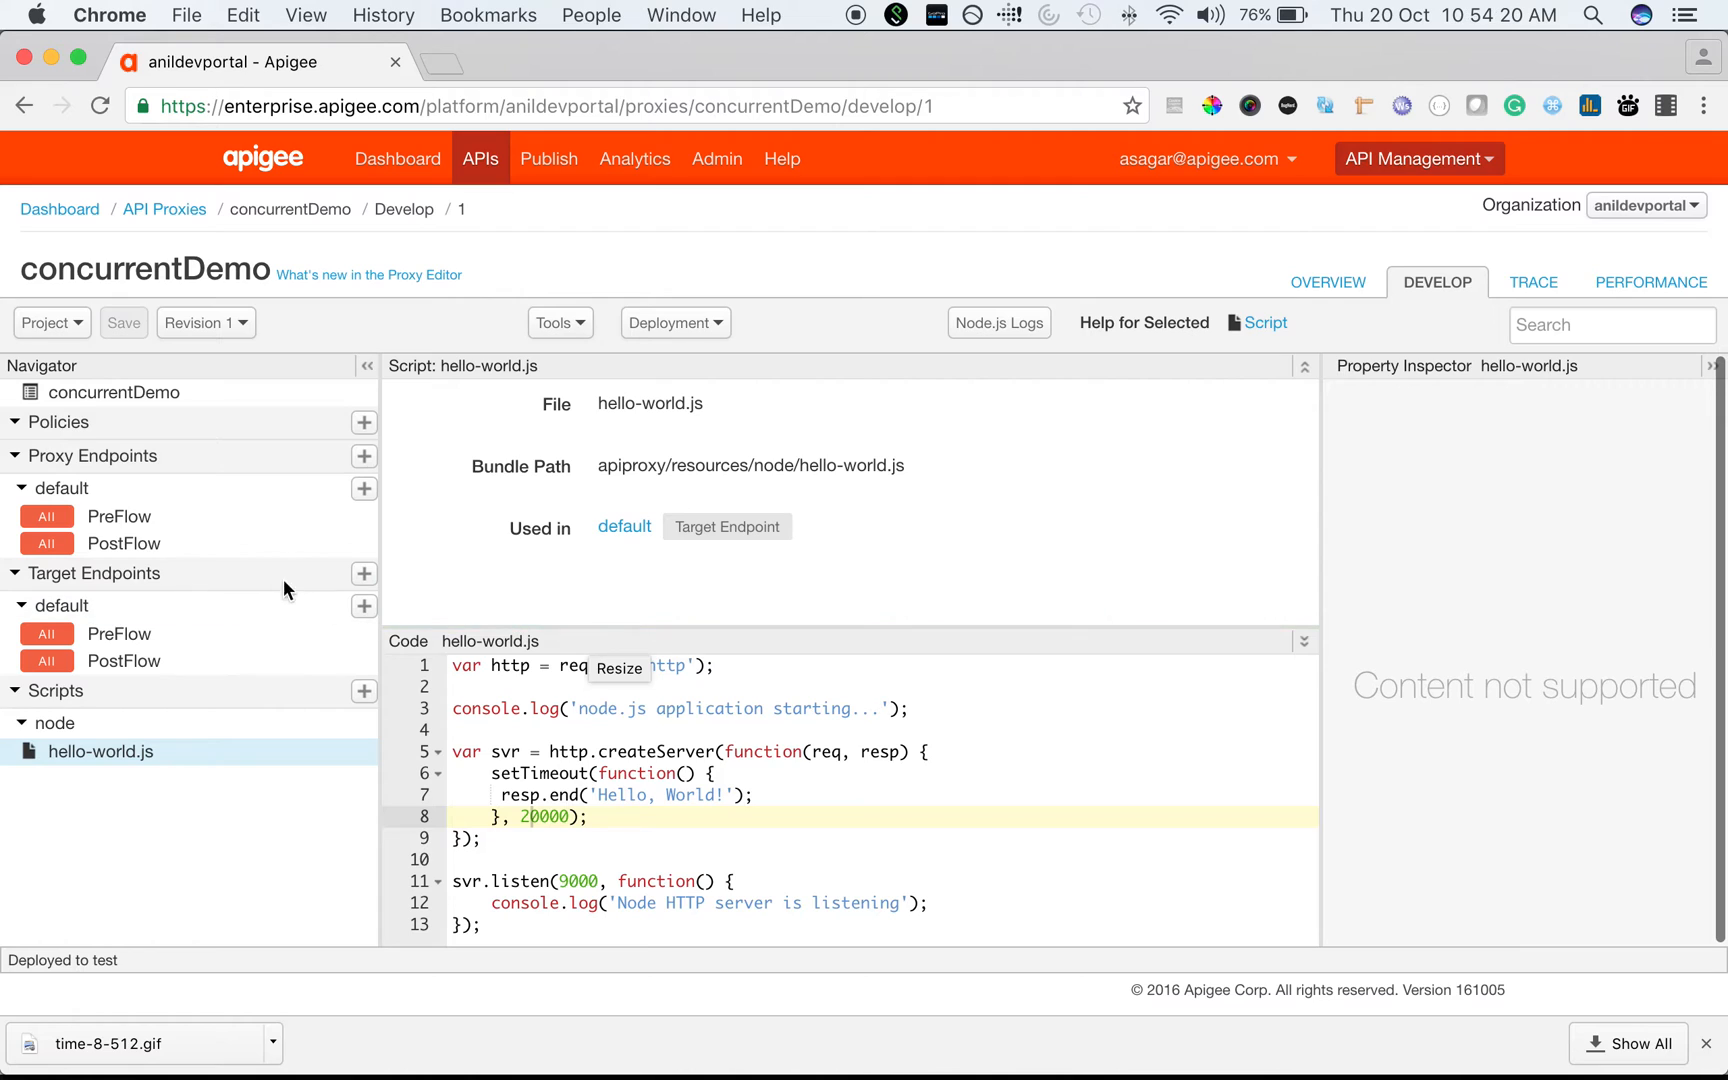
Step: Add a Concurrent Rate Limit step to the target endpoint's default PreFlow request
{"action": "left_click", "coordinate": [120, 634]}
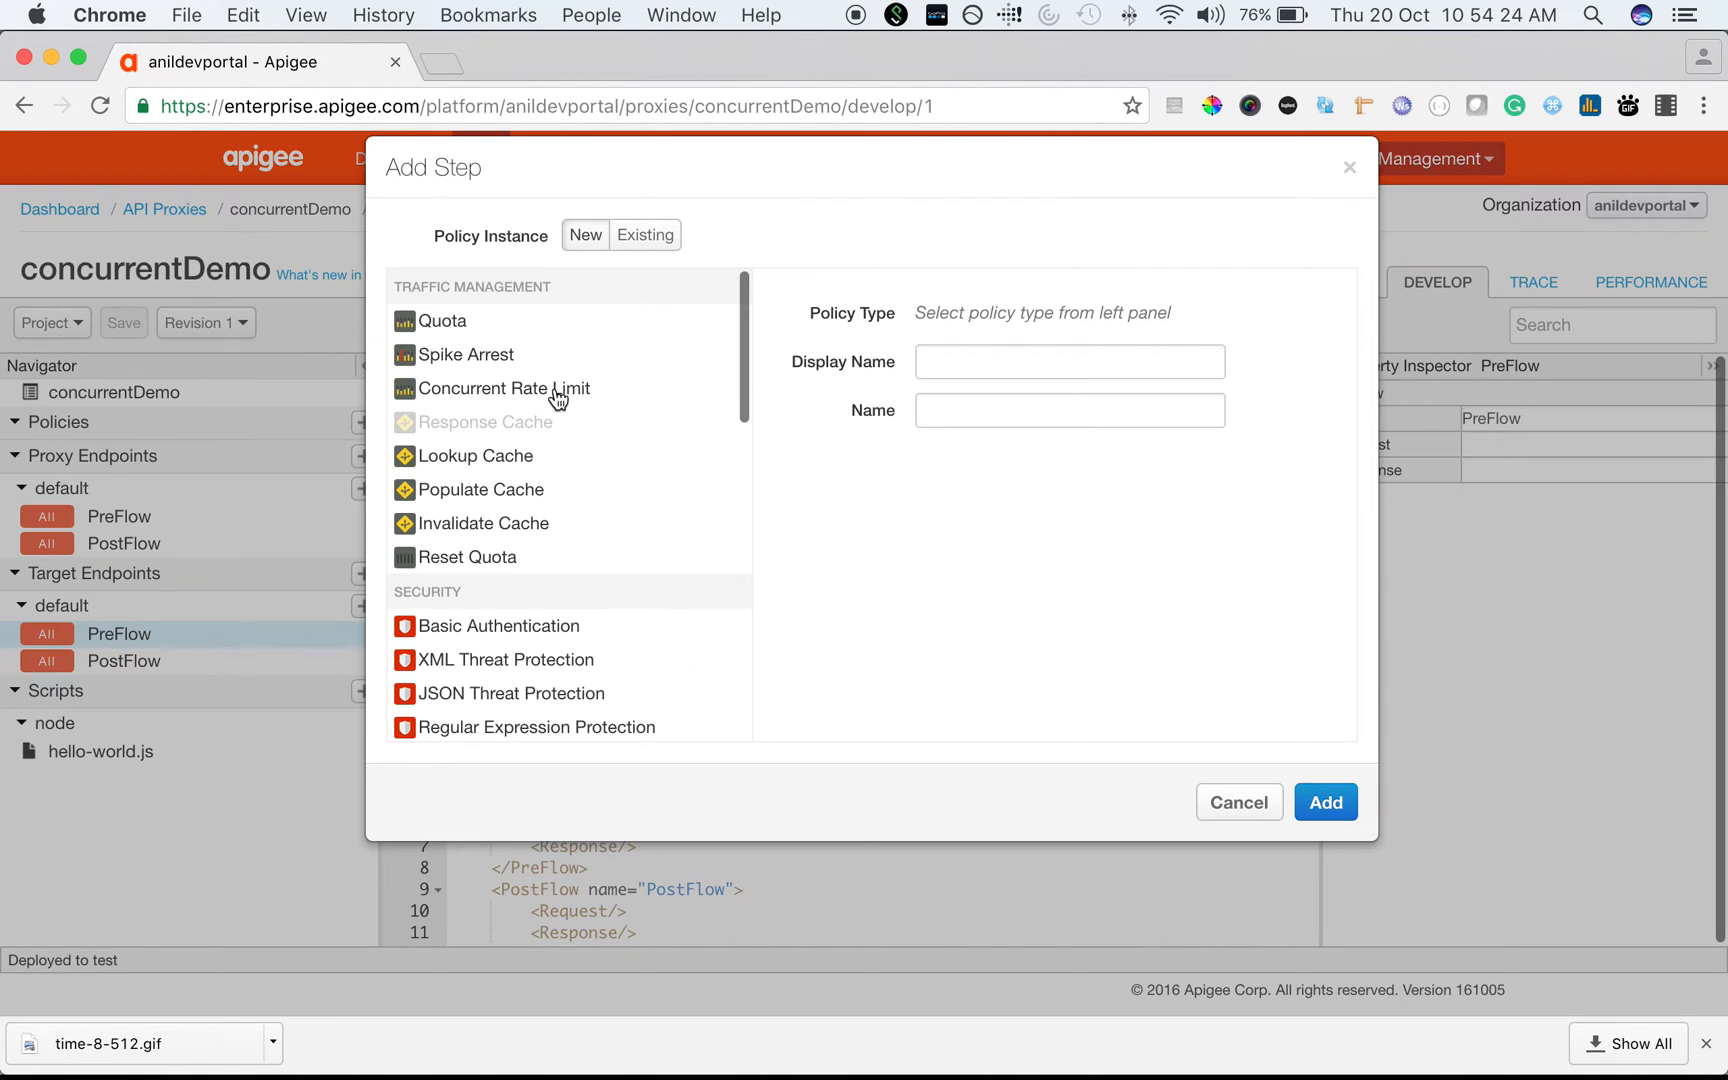
{"action": "left_click", "coordinate": [504, 388]}
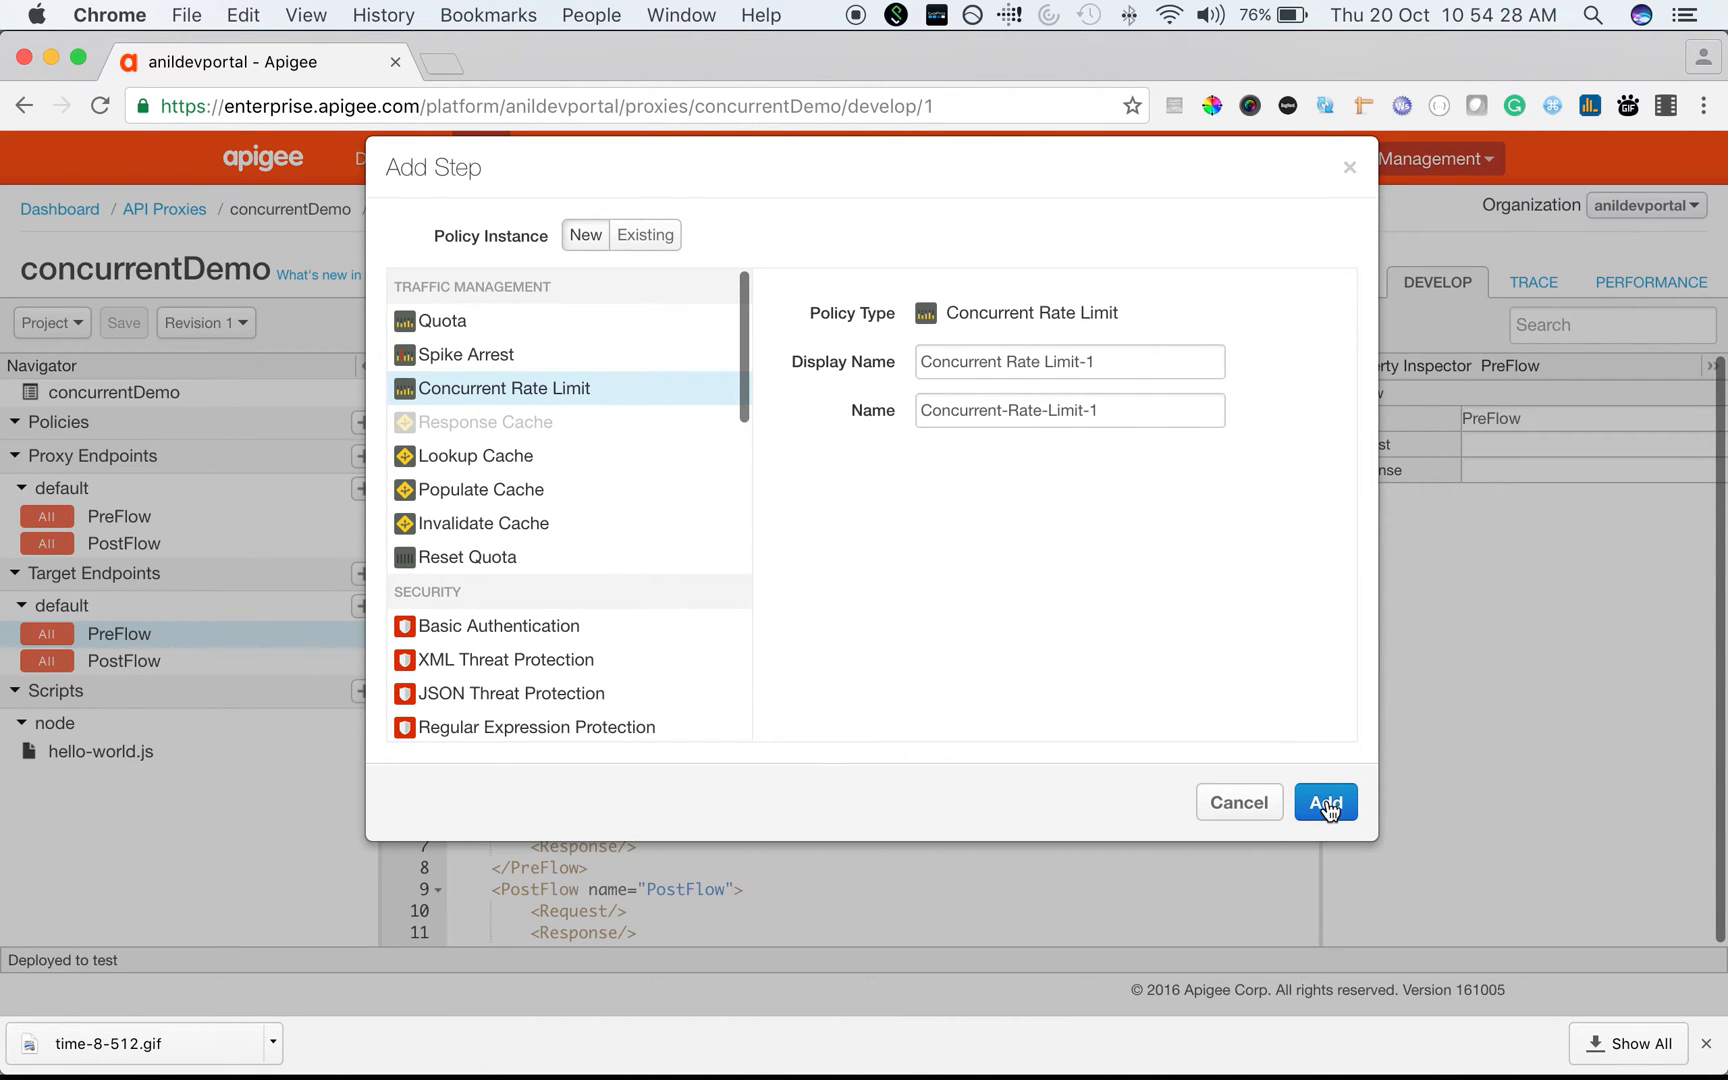
{"action": "left_click", "coordinate": [1326, 802]}
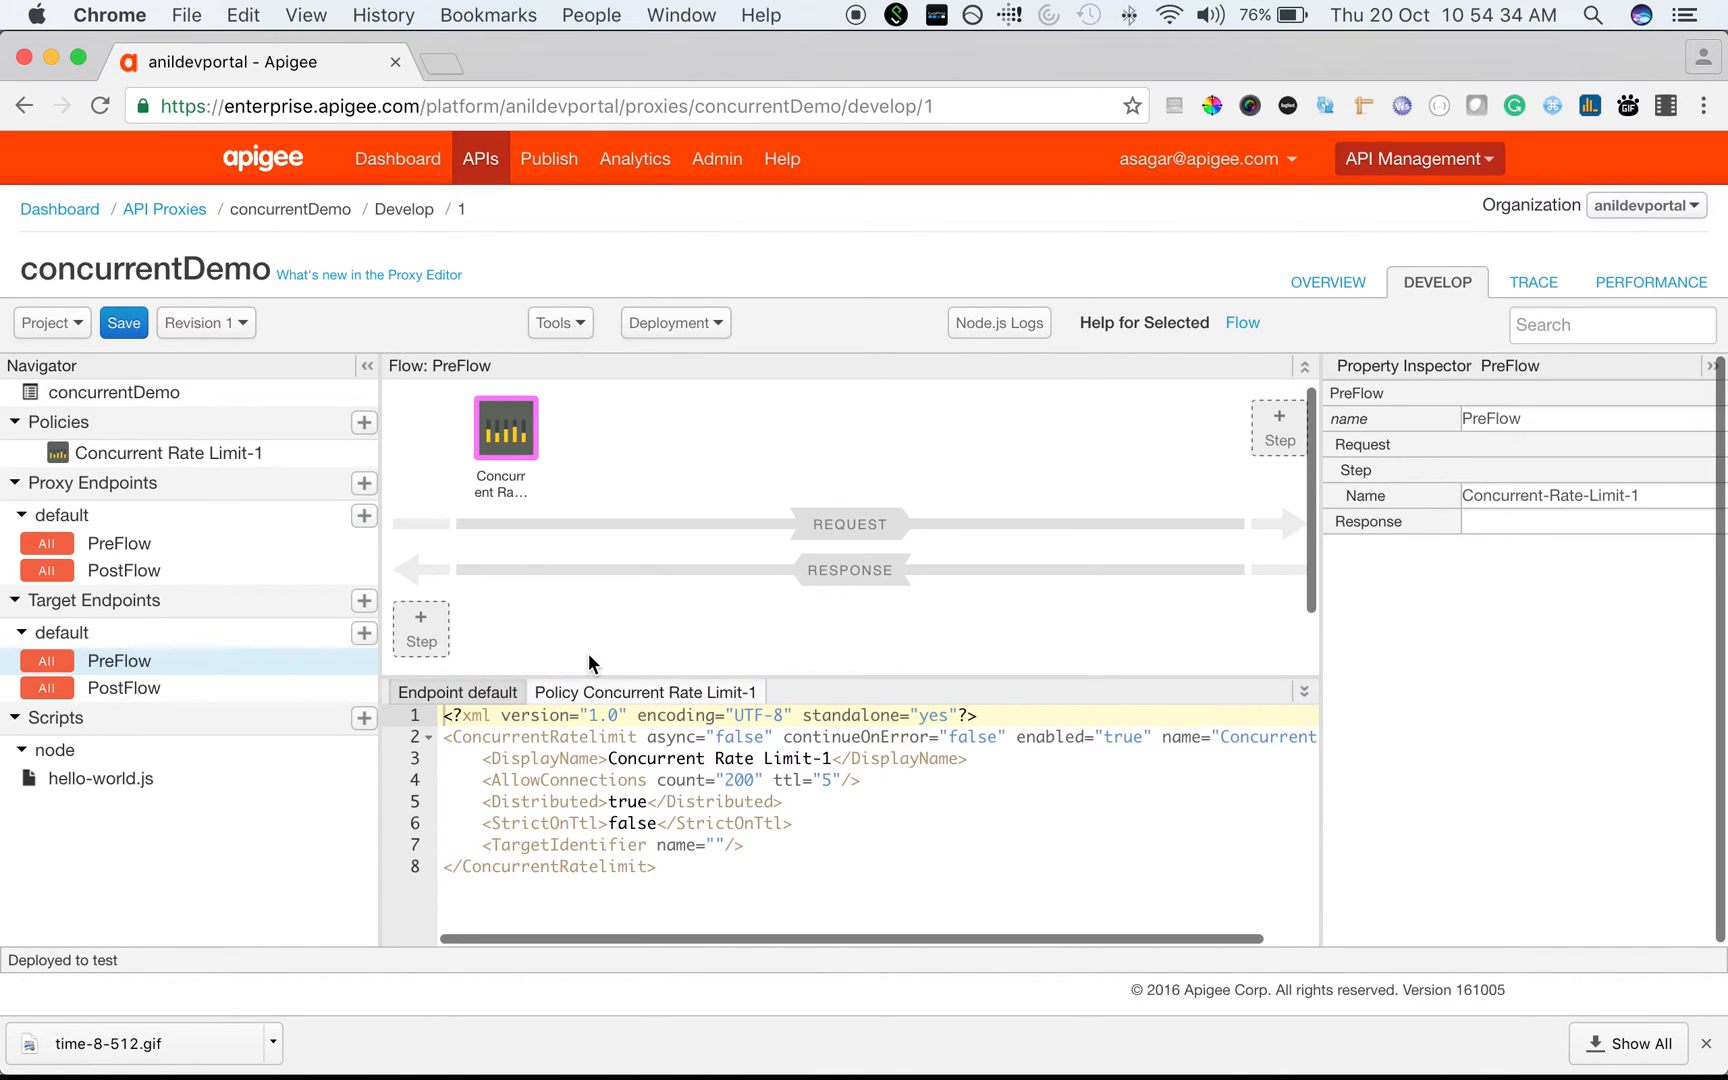
{"action": "mouse_move", "coordinate": [450, 544]}
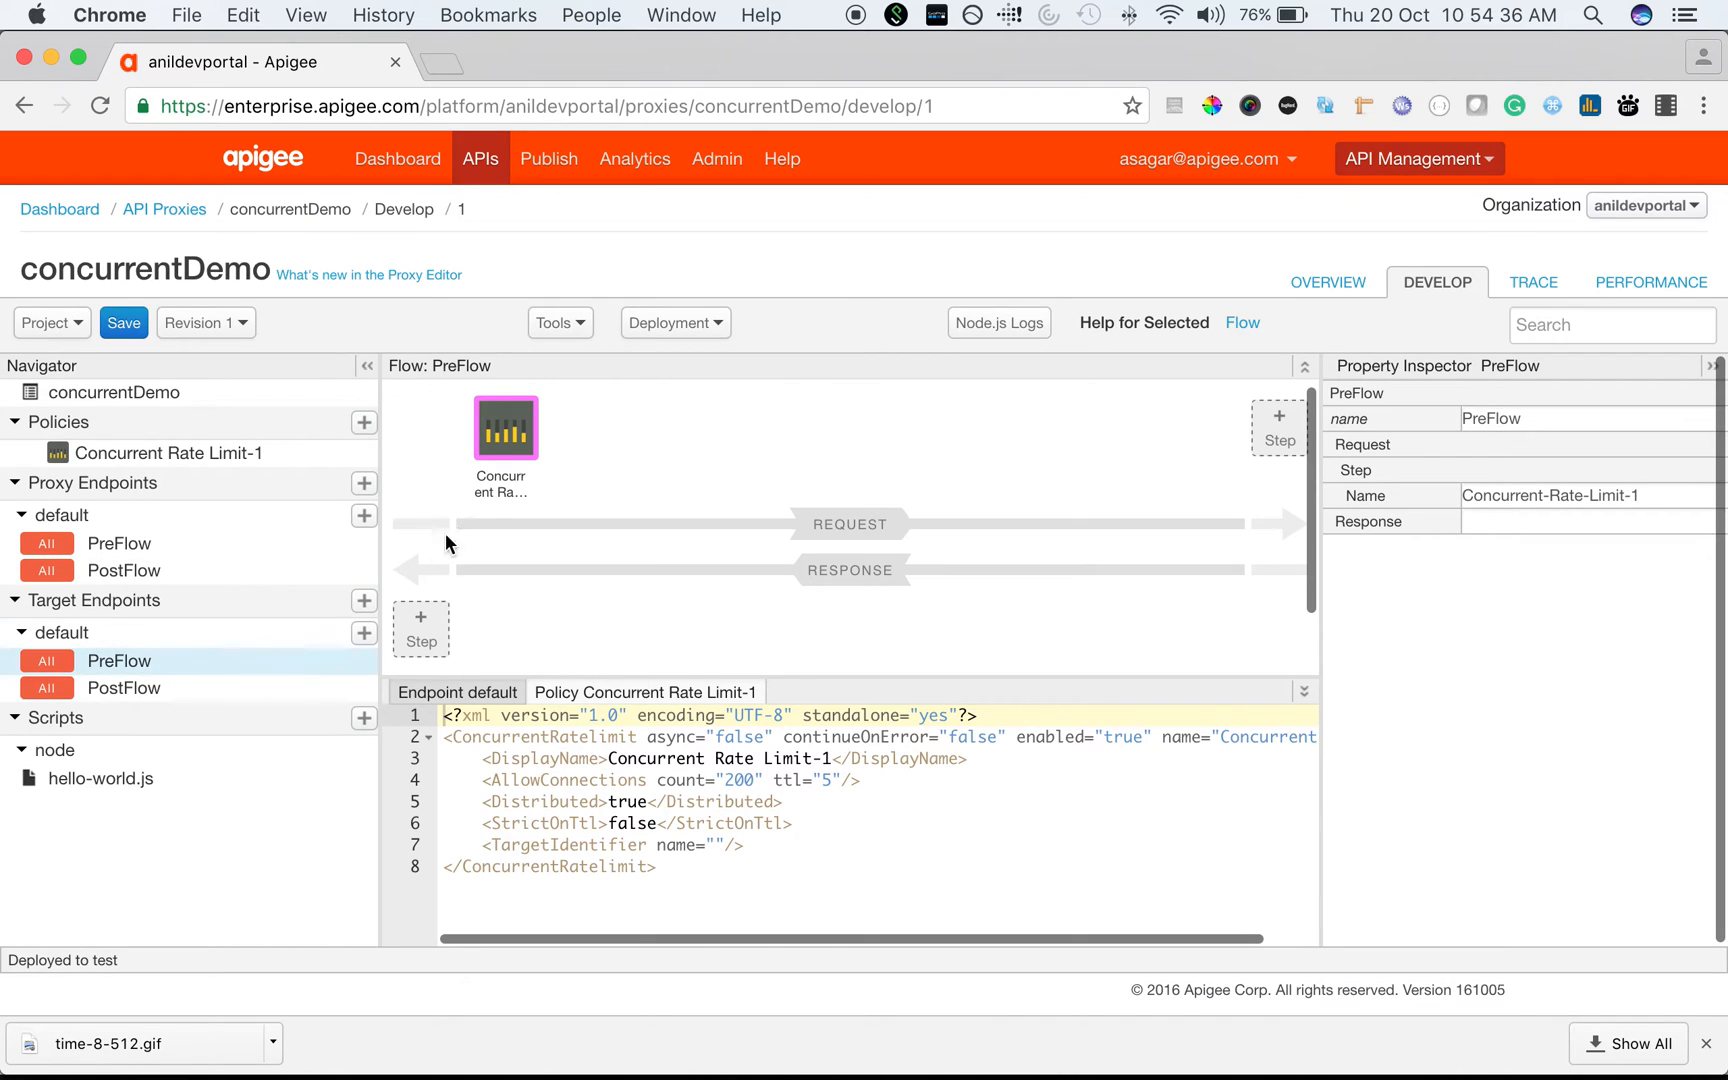
{"action": "mouse_move", "coordinate": [512, 438]}
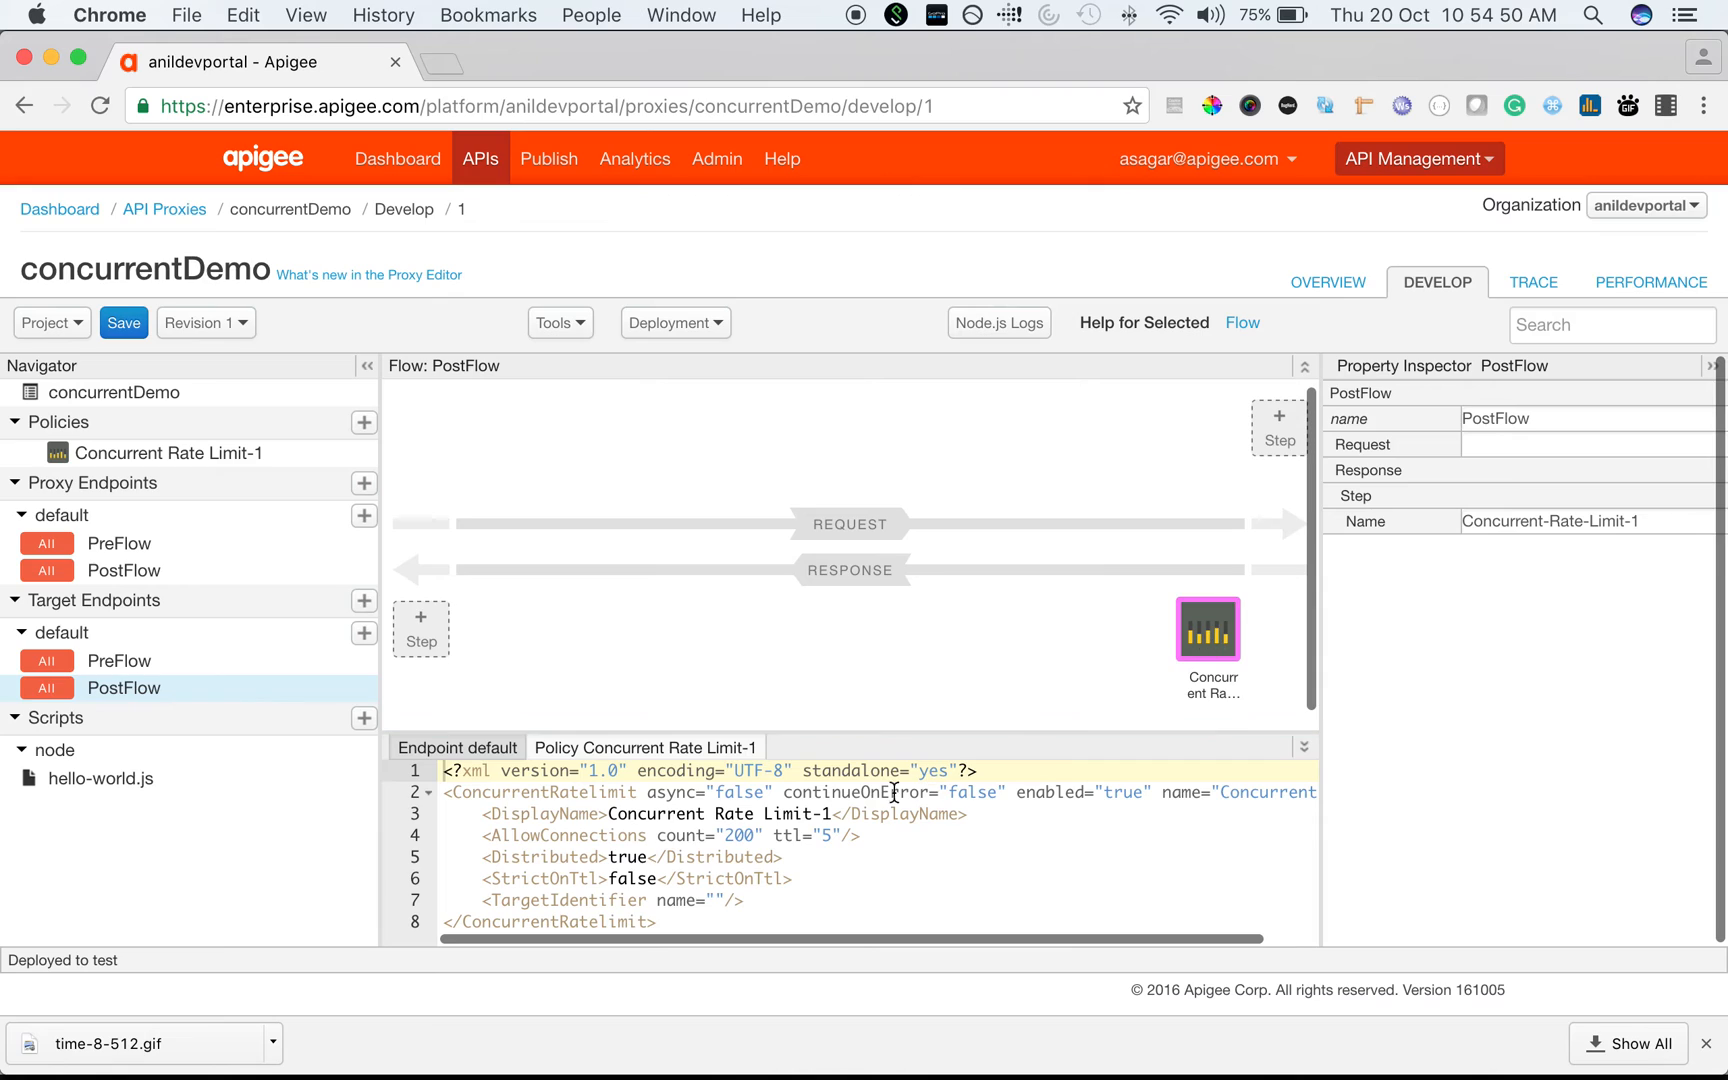
Step: Set AllowConnections count 2, ttl 20 and StrictOnTtl true in the policy XML, then save the revision
{"action": "left_click", "coordinate": [846, 836]}
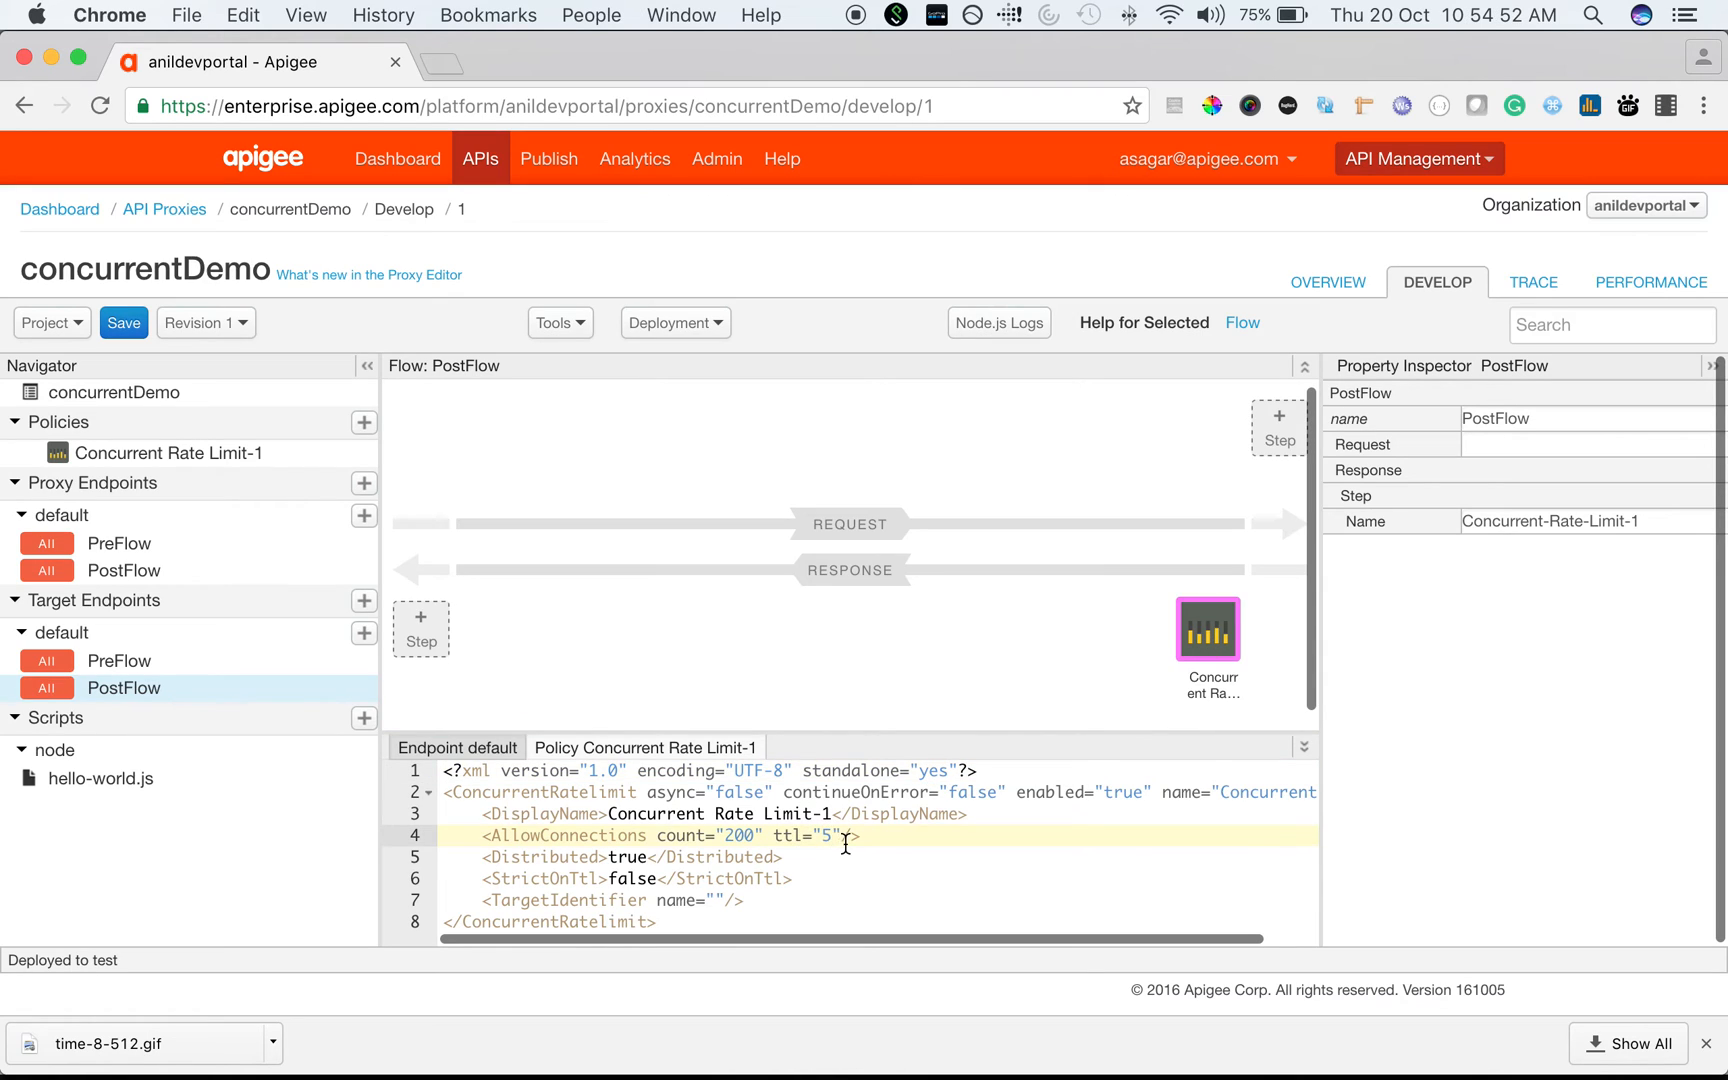
{"action": "type", "text": "10"}
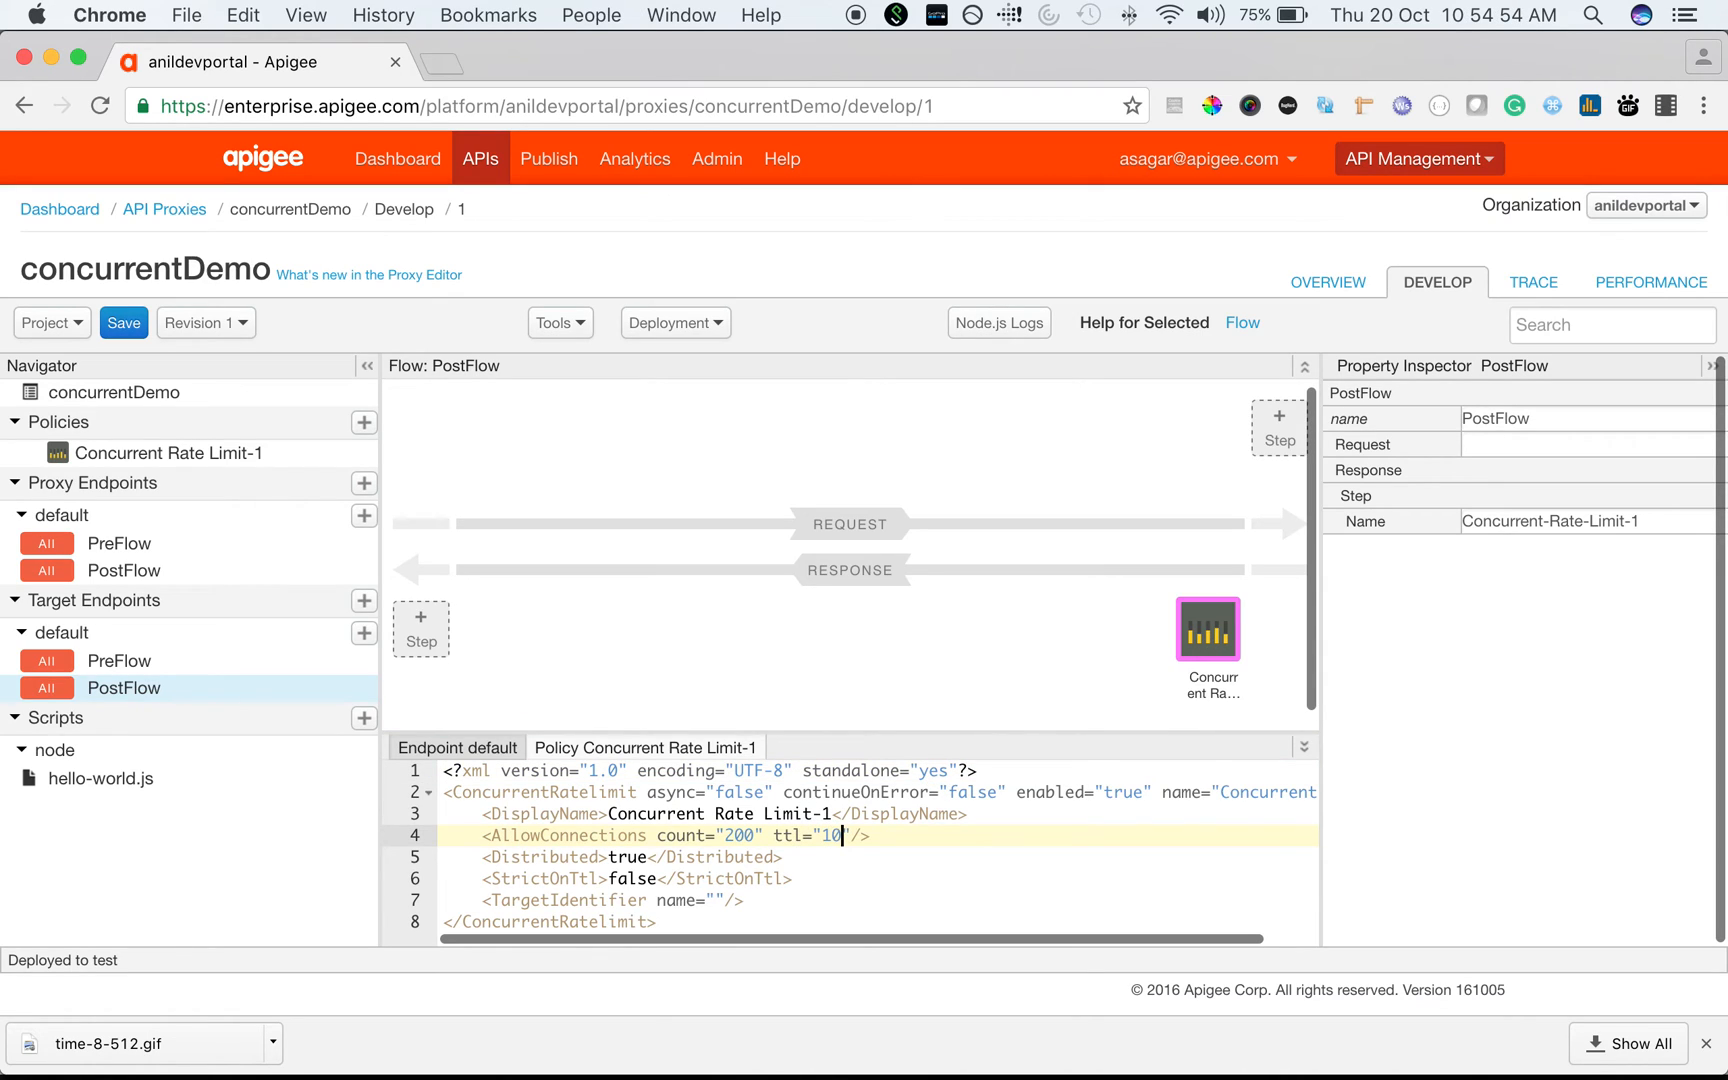
{"action": "key", "text": "Backspace"}
{"action": "type", "text": "2"}
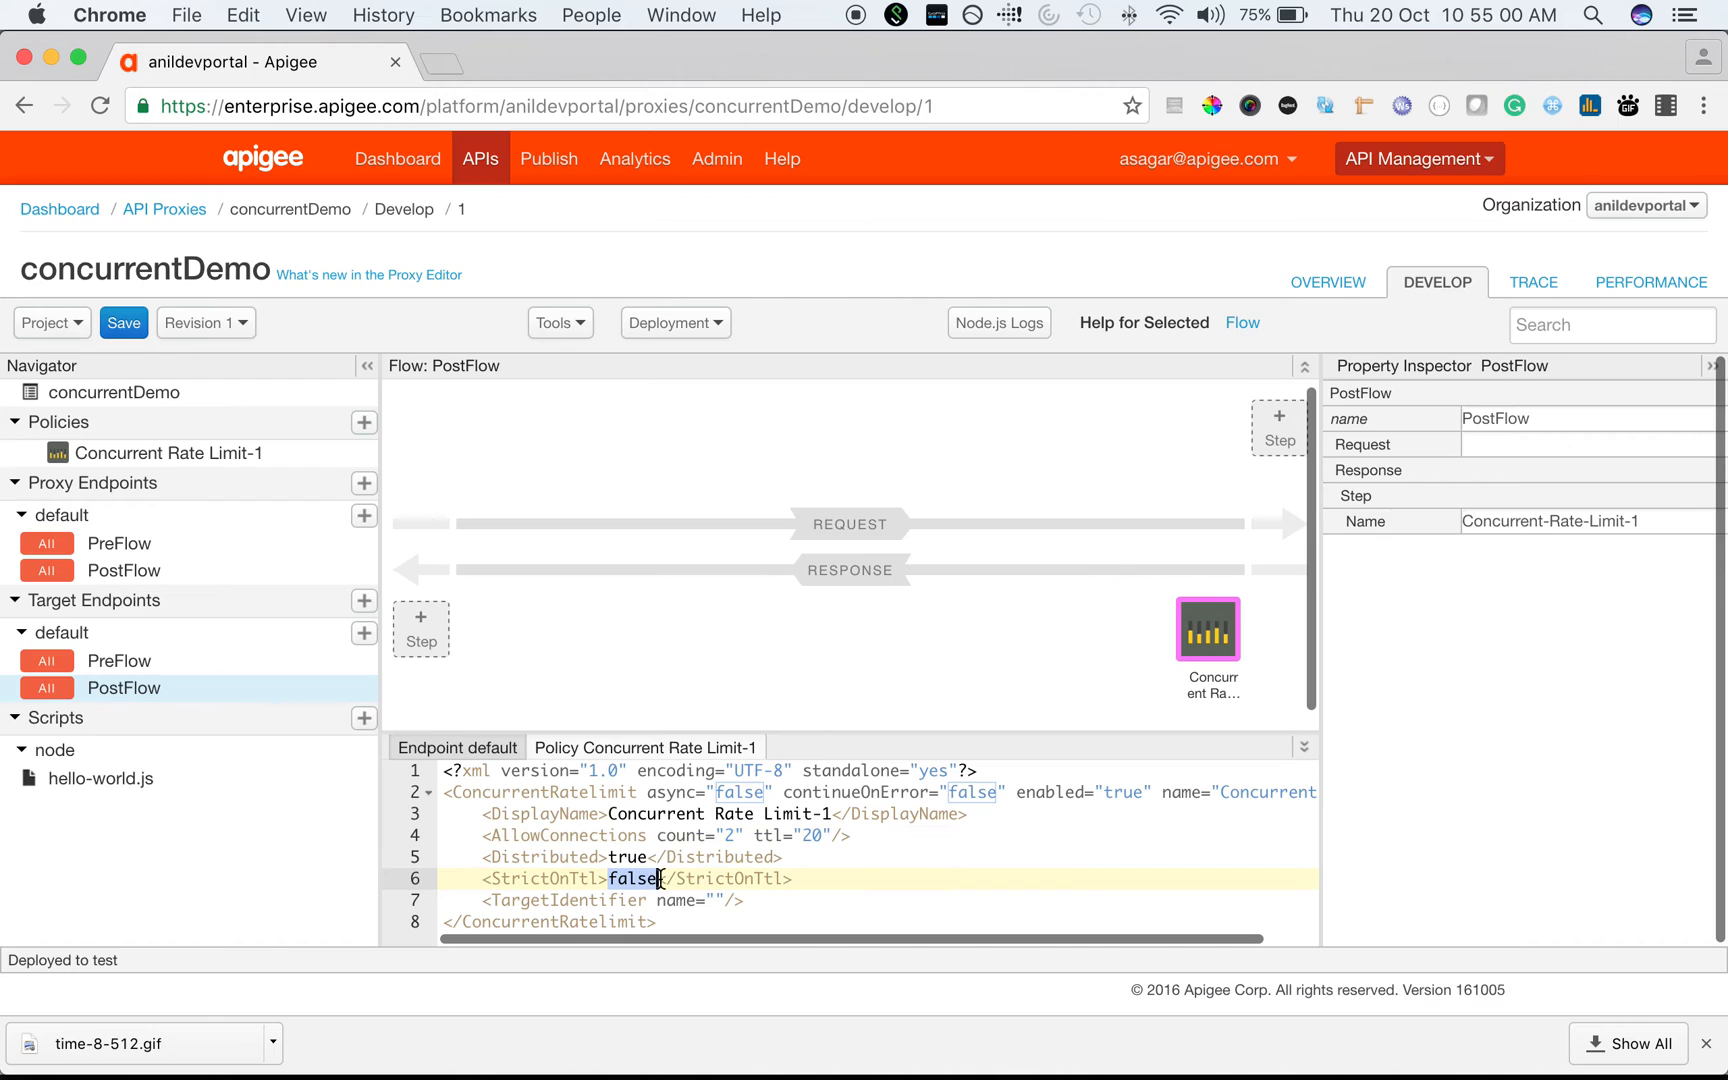
{"action": "type", "text": "true"}
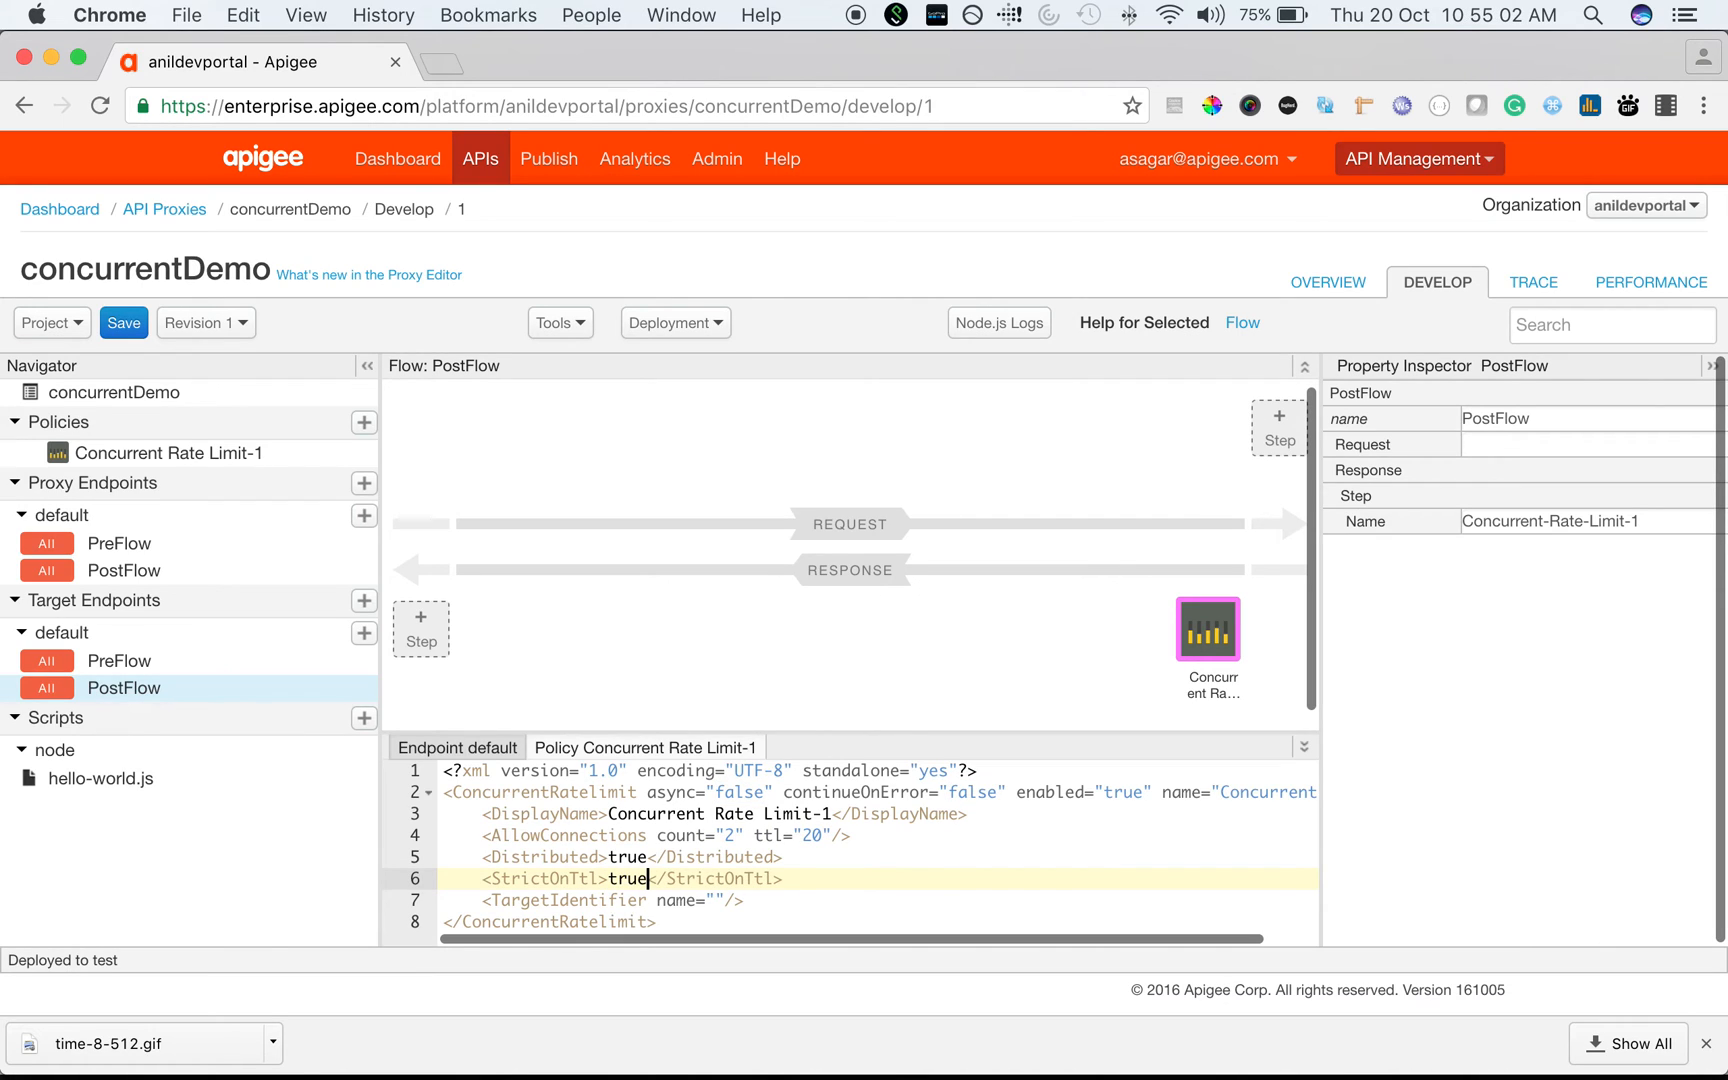
{"action": "left_click", "coordinate": [124, 322]}
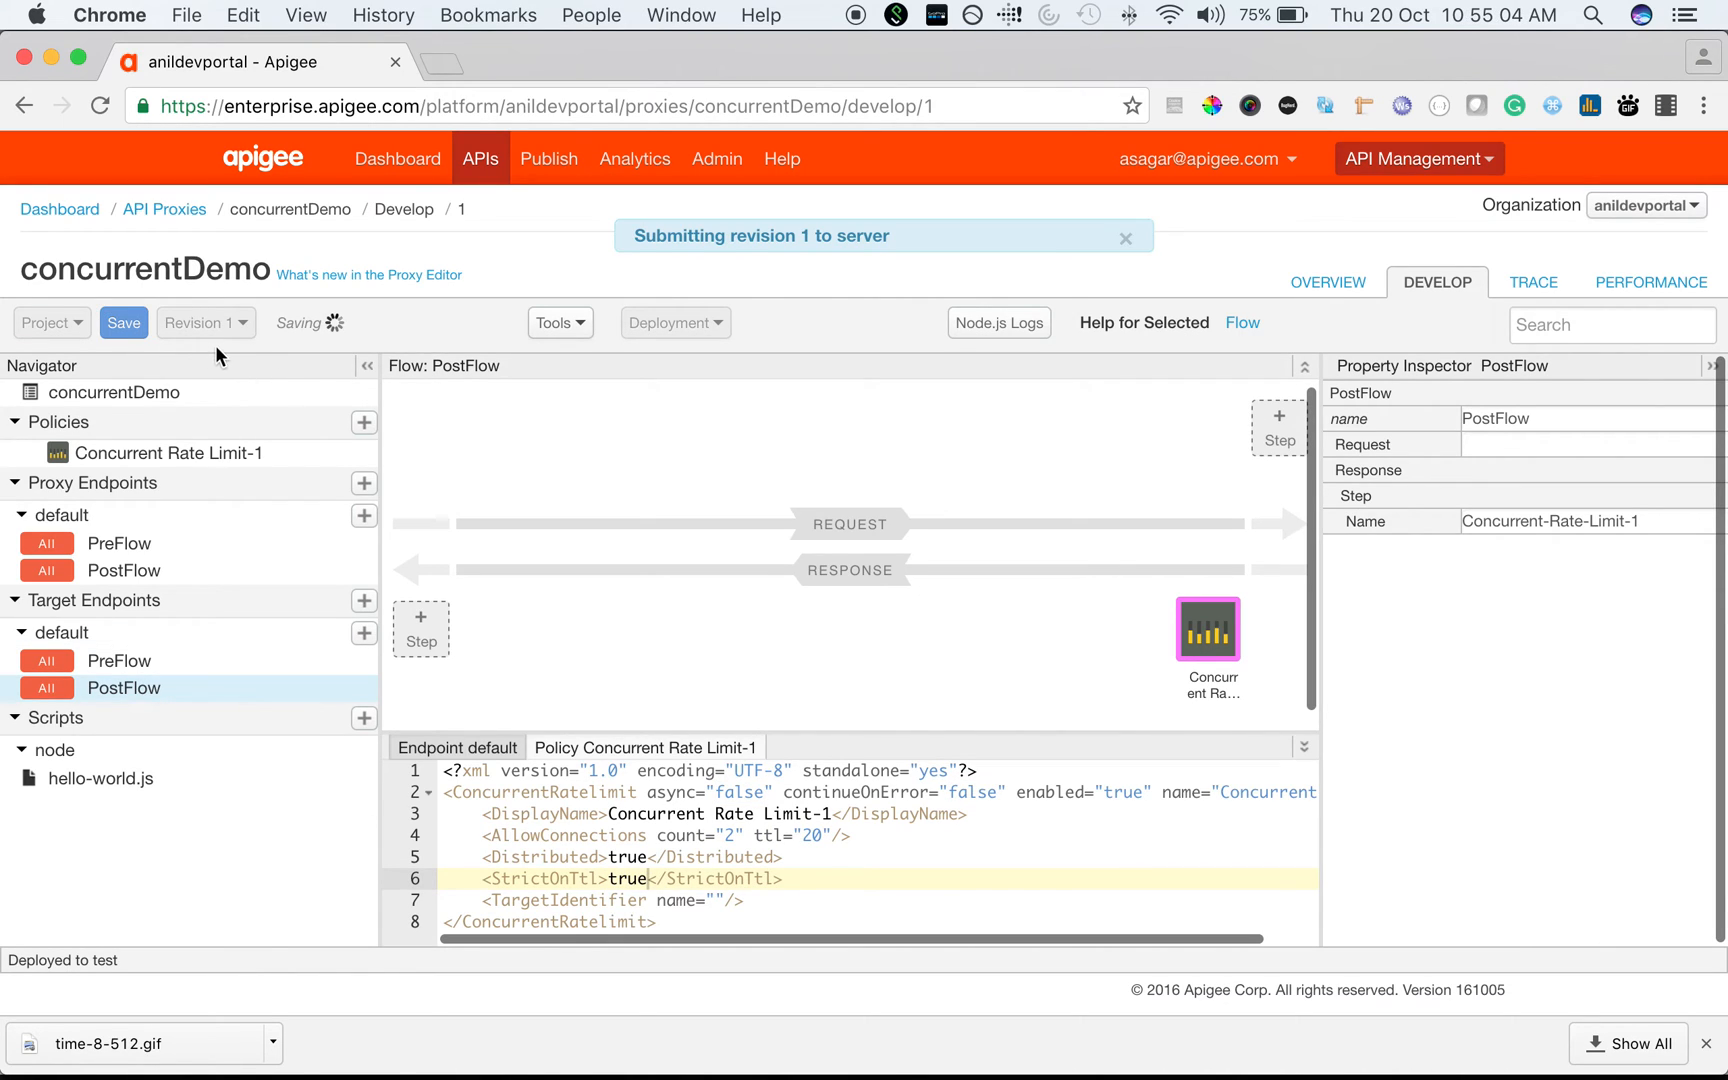
{"action": "mouse_move", "coordinate": [228, 356]}
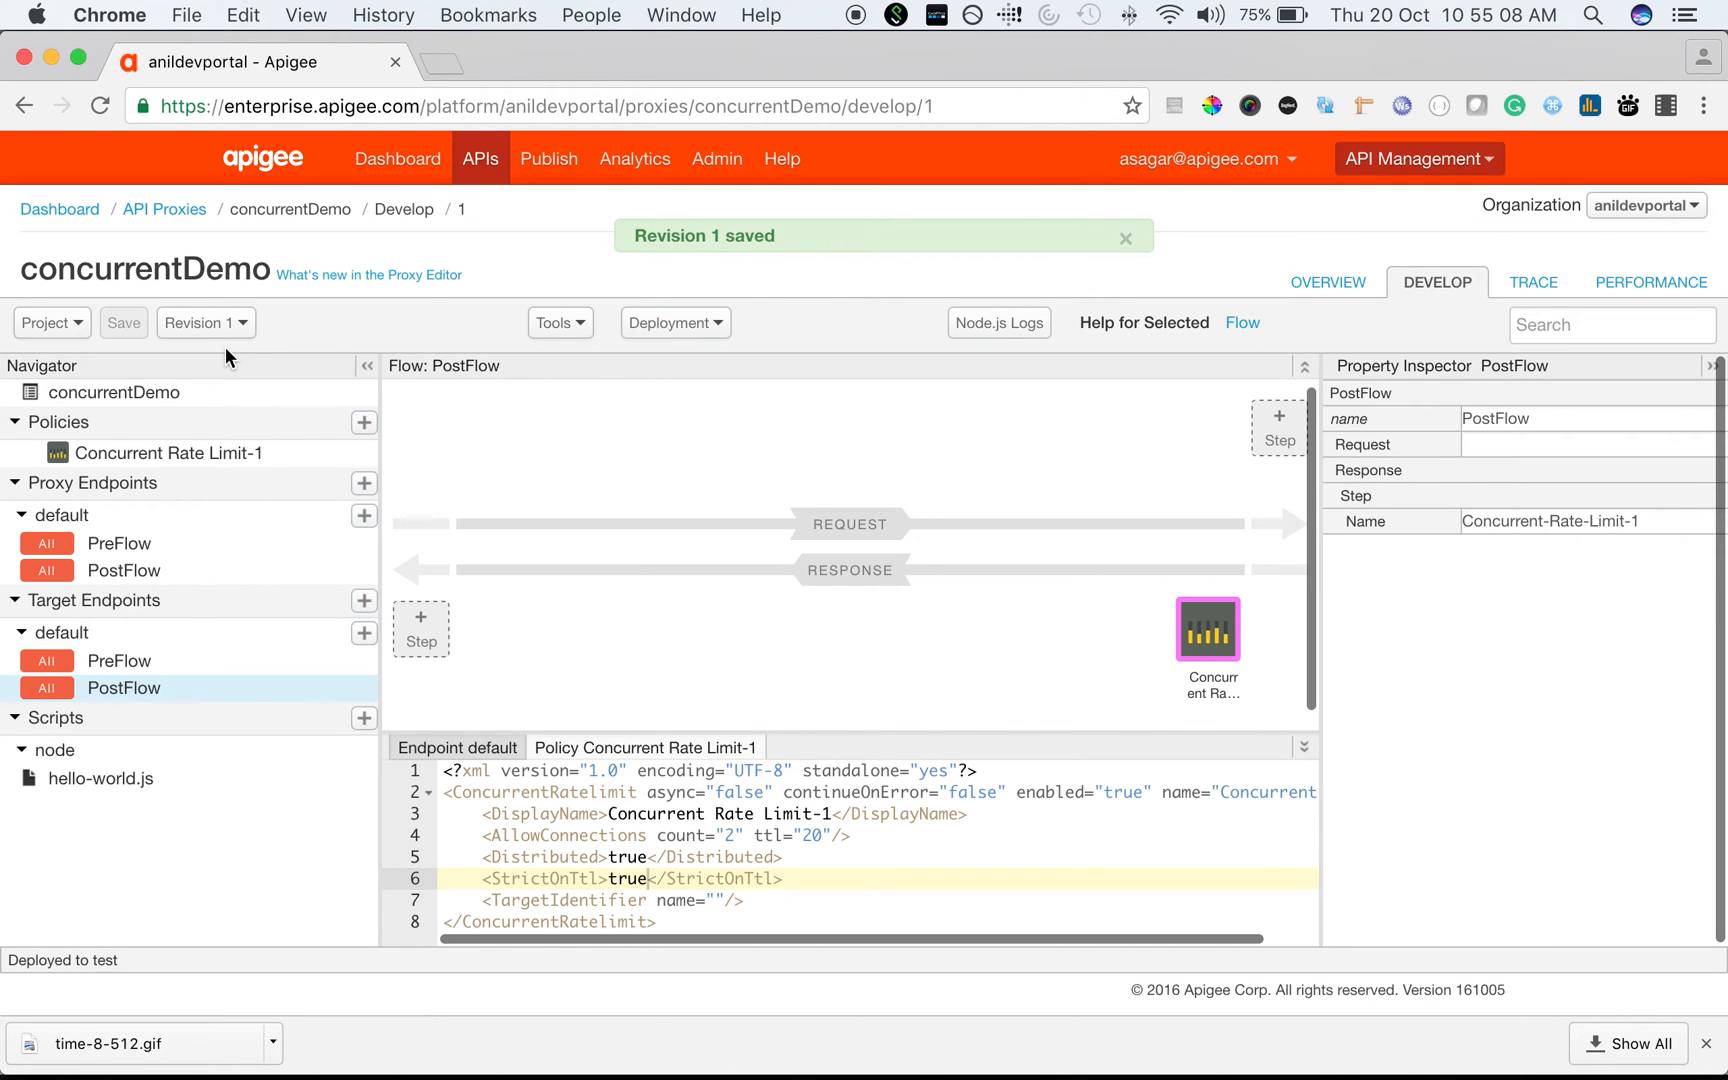
Step: Start a trace session and send GET requests to the concurrentdemo URL, one returning 503
{"action": "left_click", "coordinate": [1532, 282]}
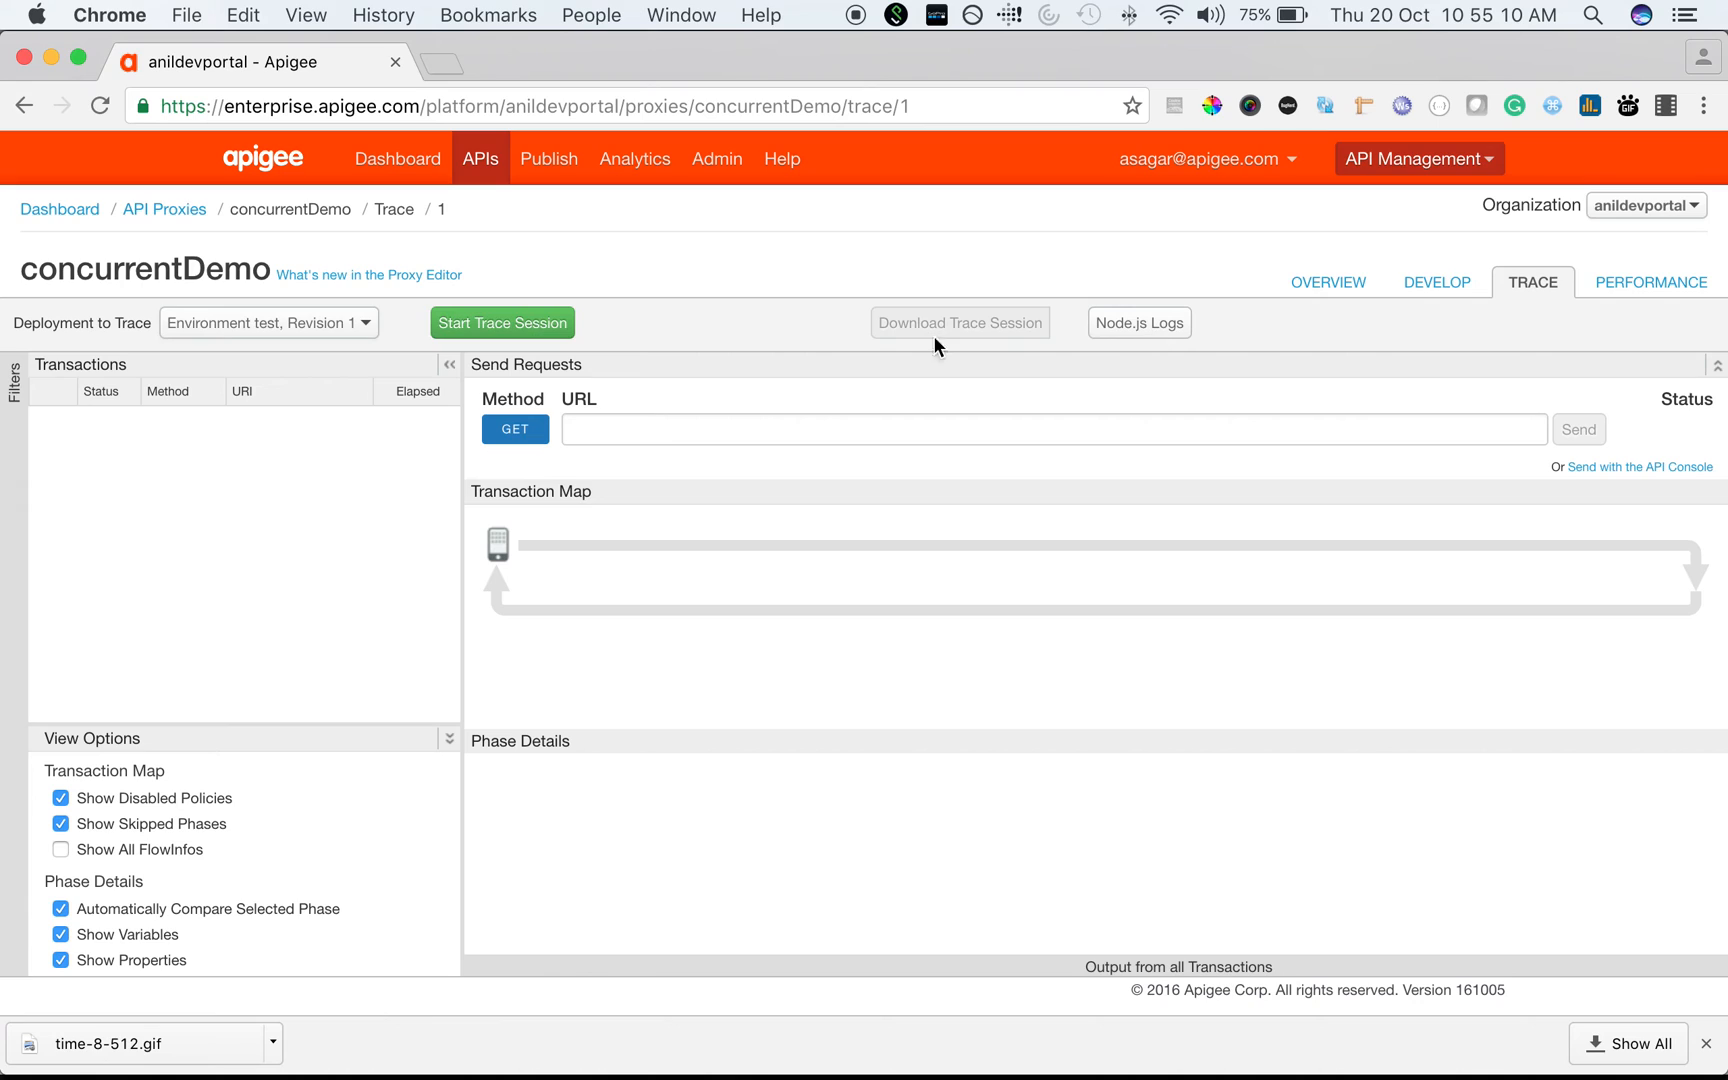
{"action": "left_click", "coordinate": [502, 324]}
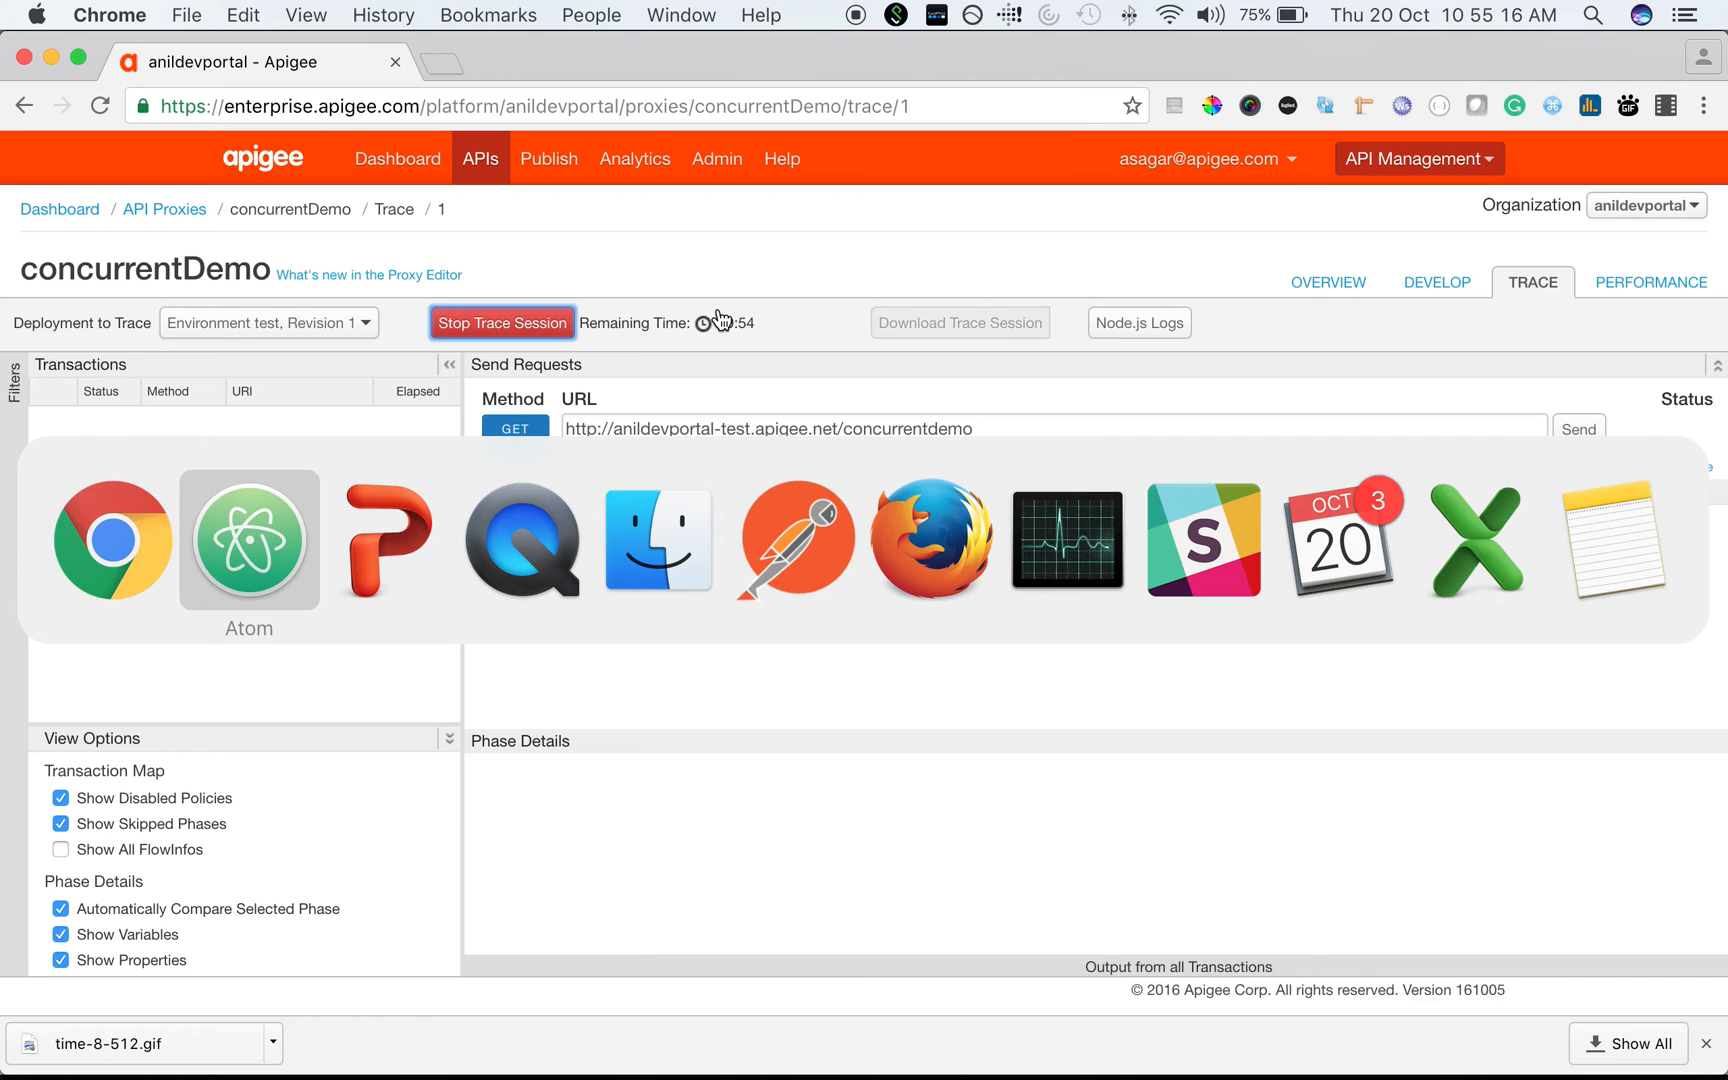
{"action": "double_click", "coordinate": [908, 428]}
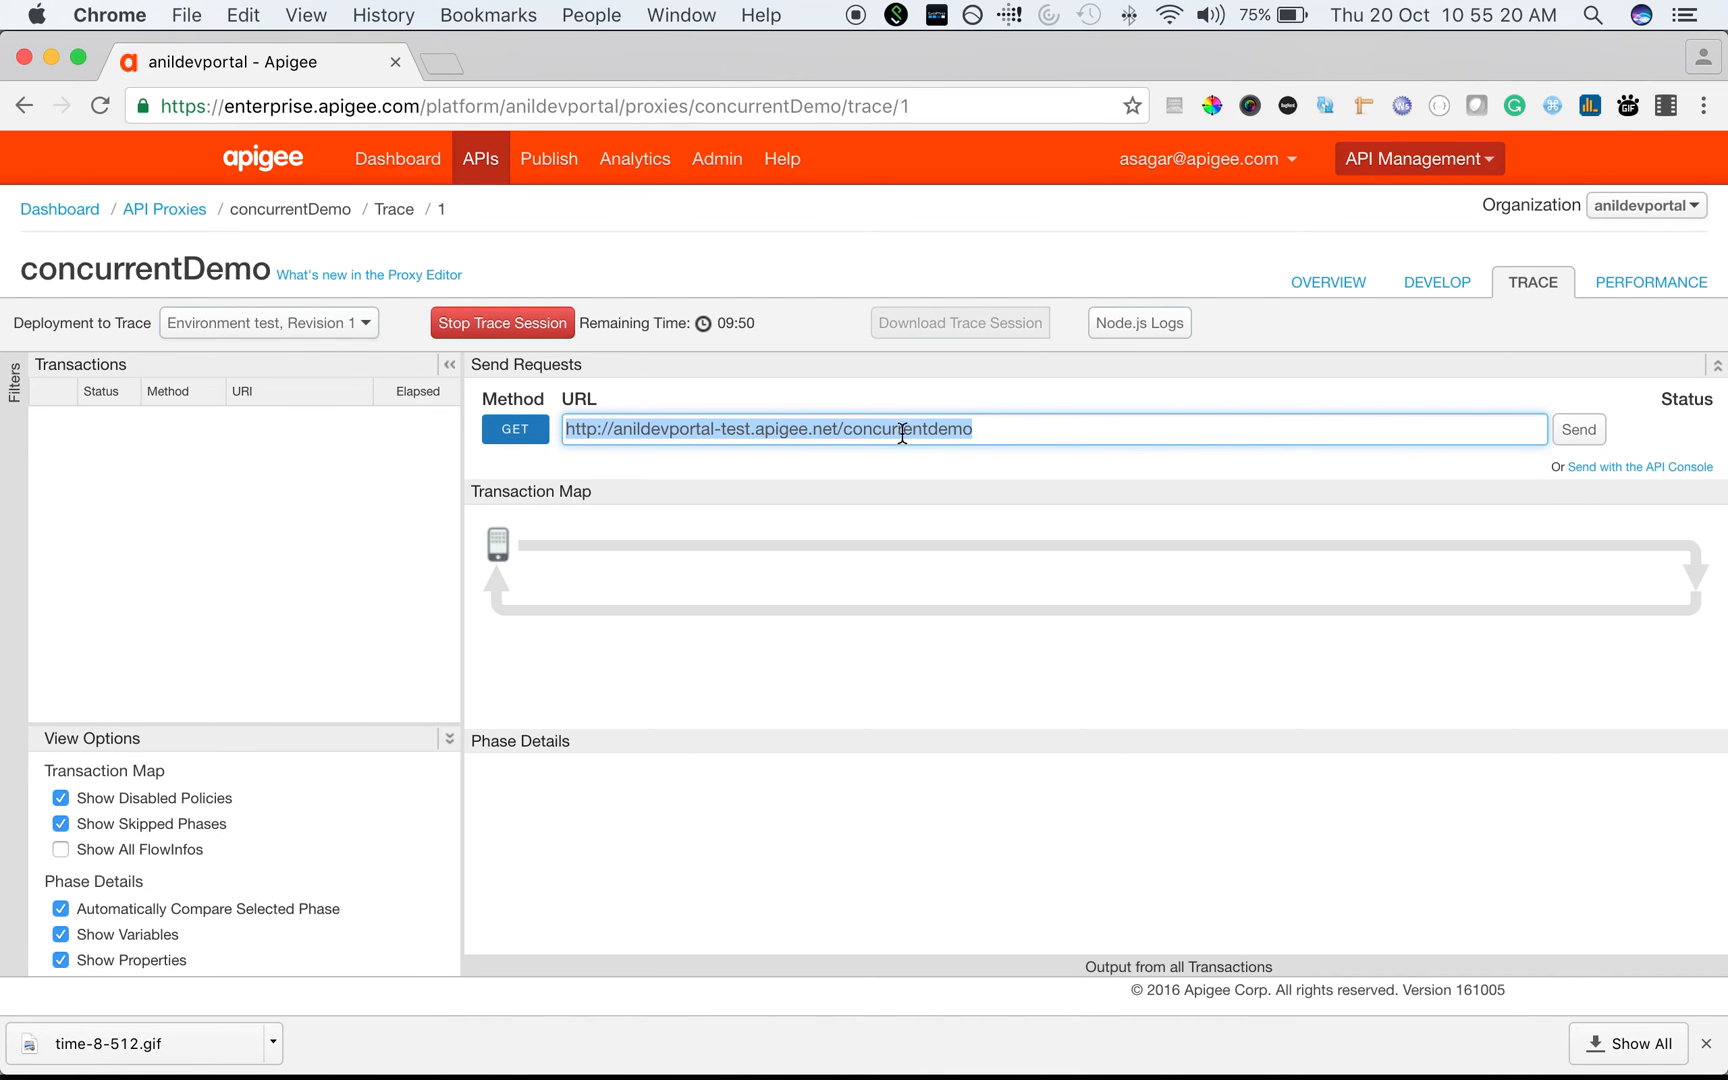
{"action": "left_click", "coordinate": [1580, 430]}
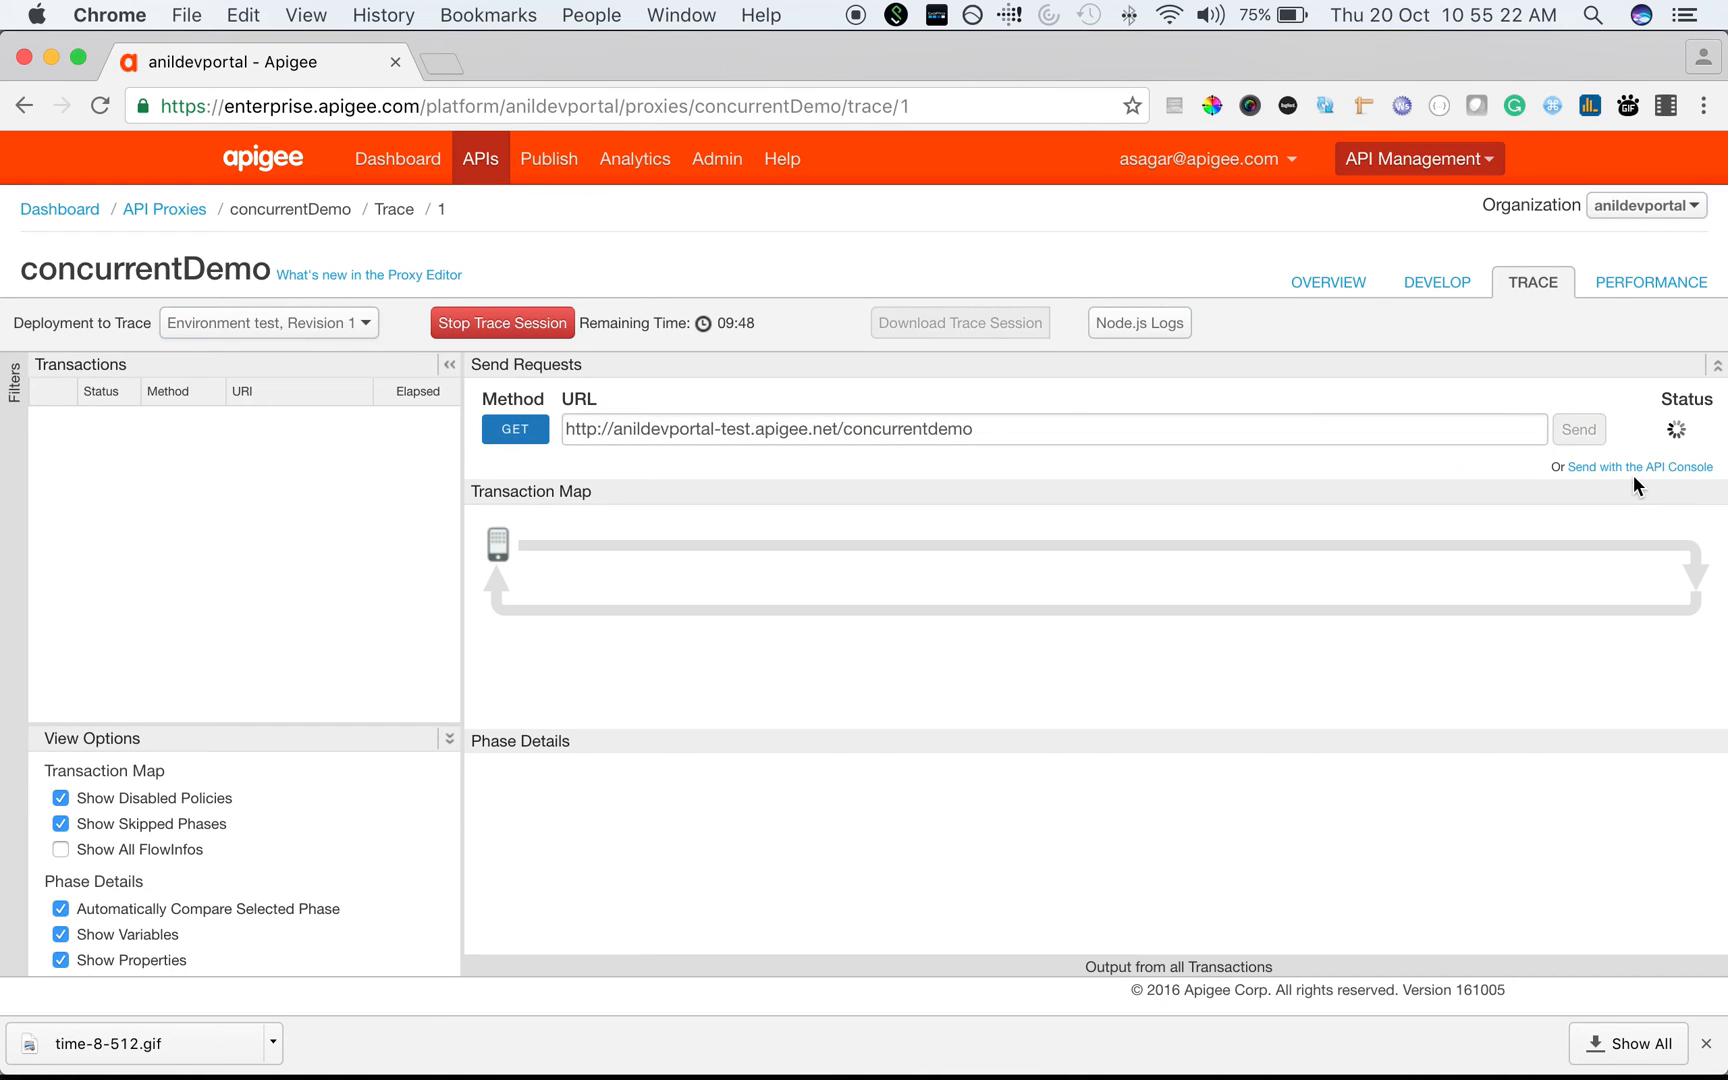
{"action": "left_click", "coordinate": [1580, 430]}
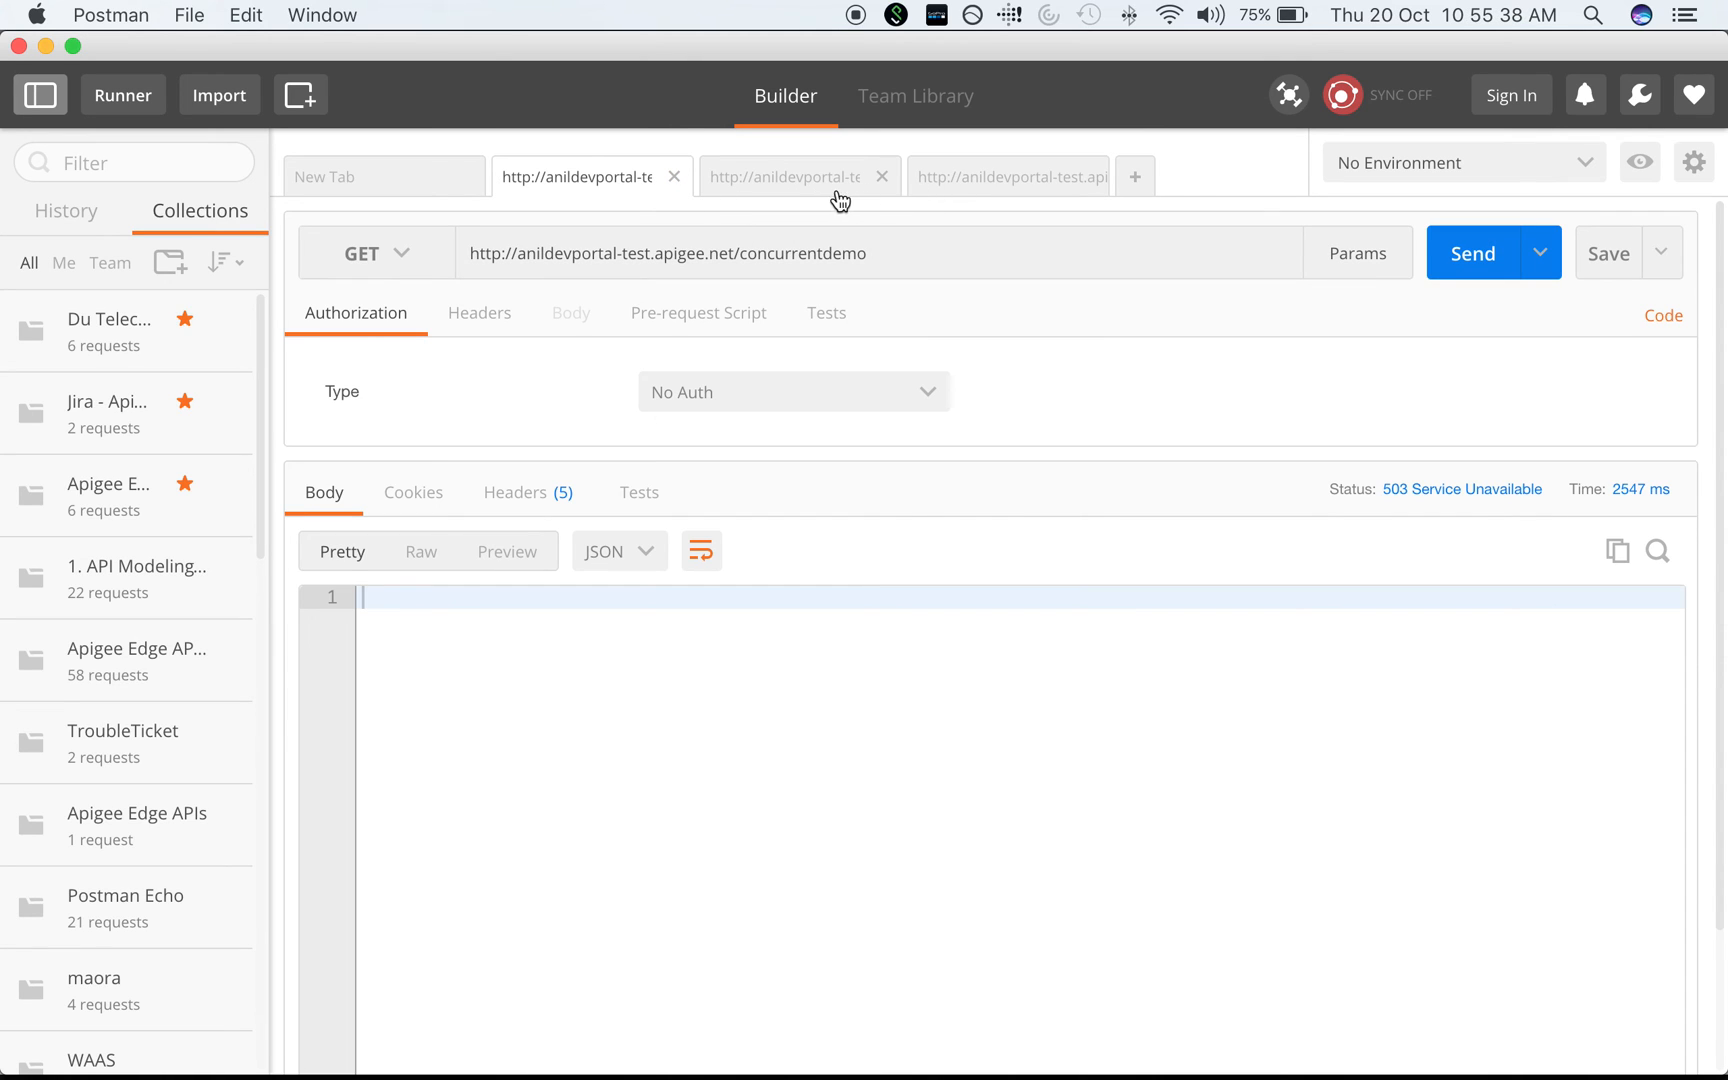
Step: Send another Postman request recording a 503 in the trace, then show the closing Questions slide
{"action": "left_click", "coordinate": [1002, 176]}
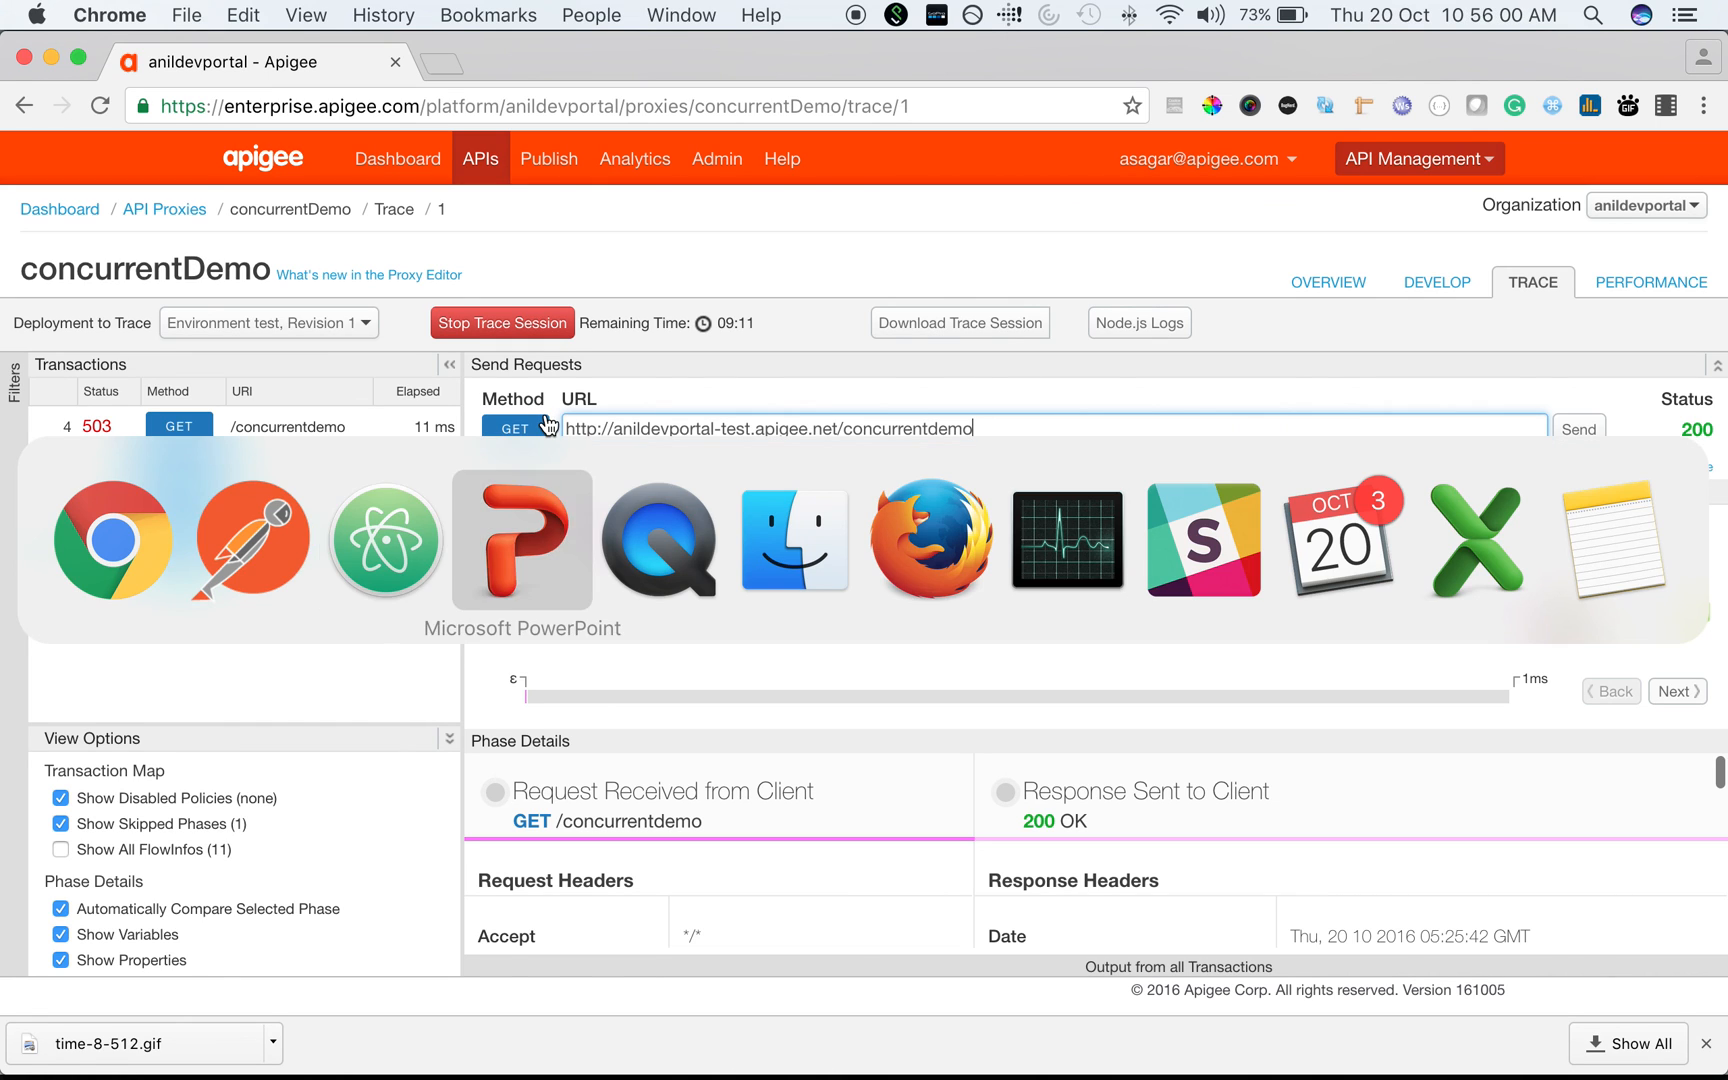
{"action": "left_click", "coordinate": [522, 540]}
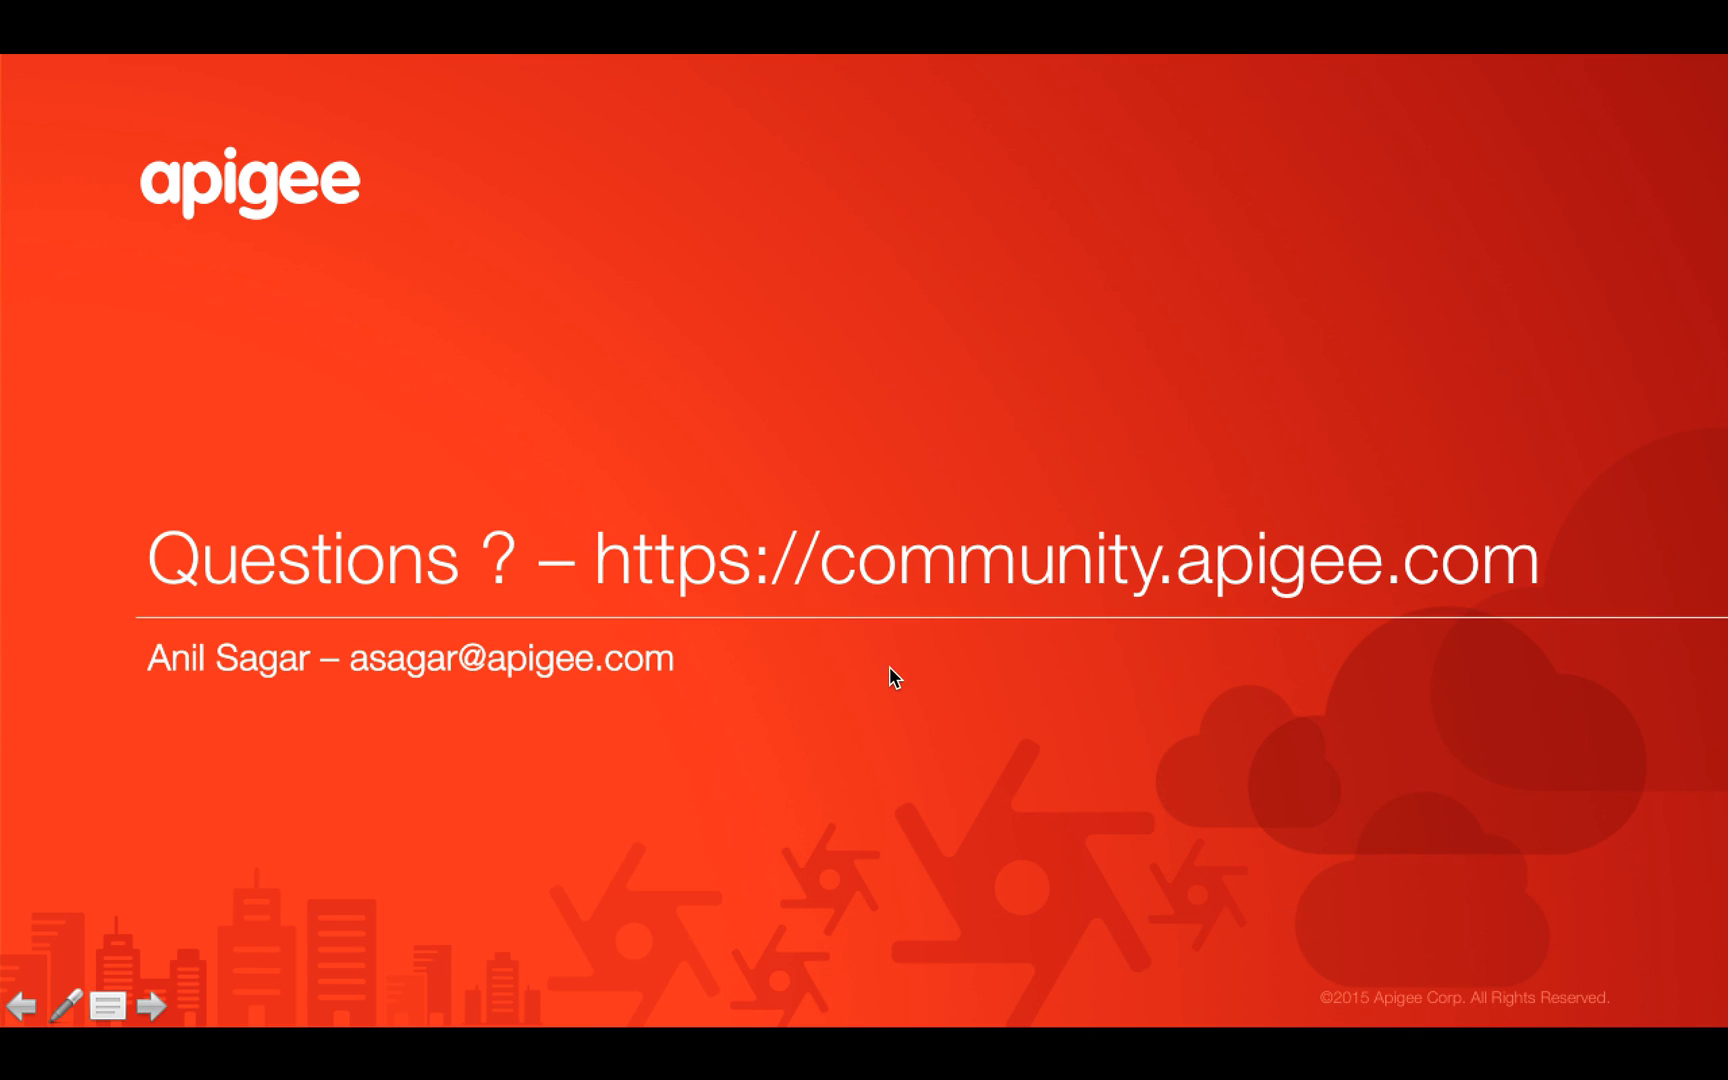